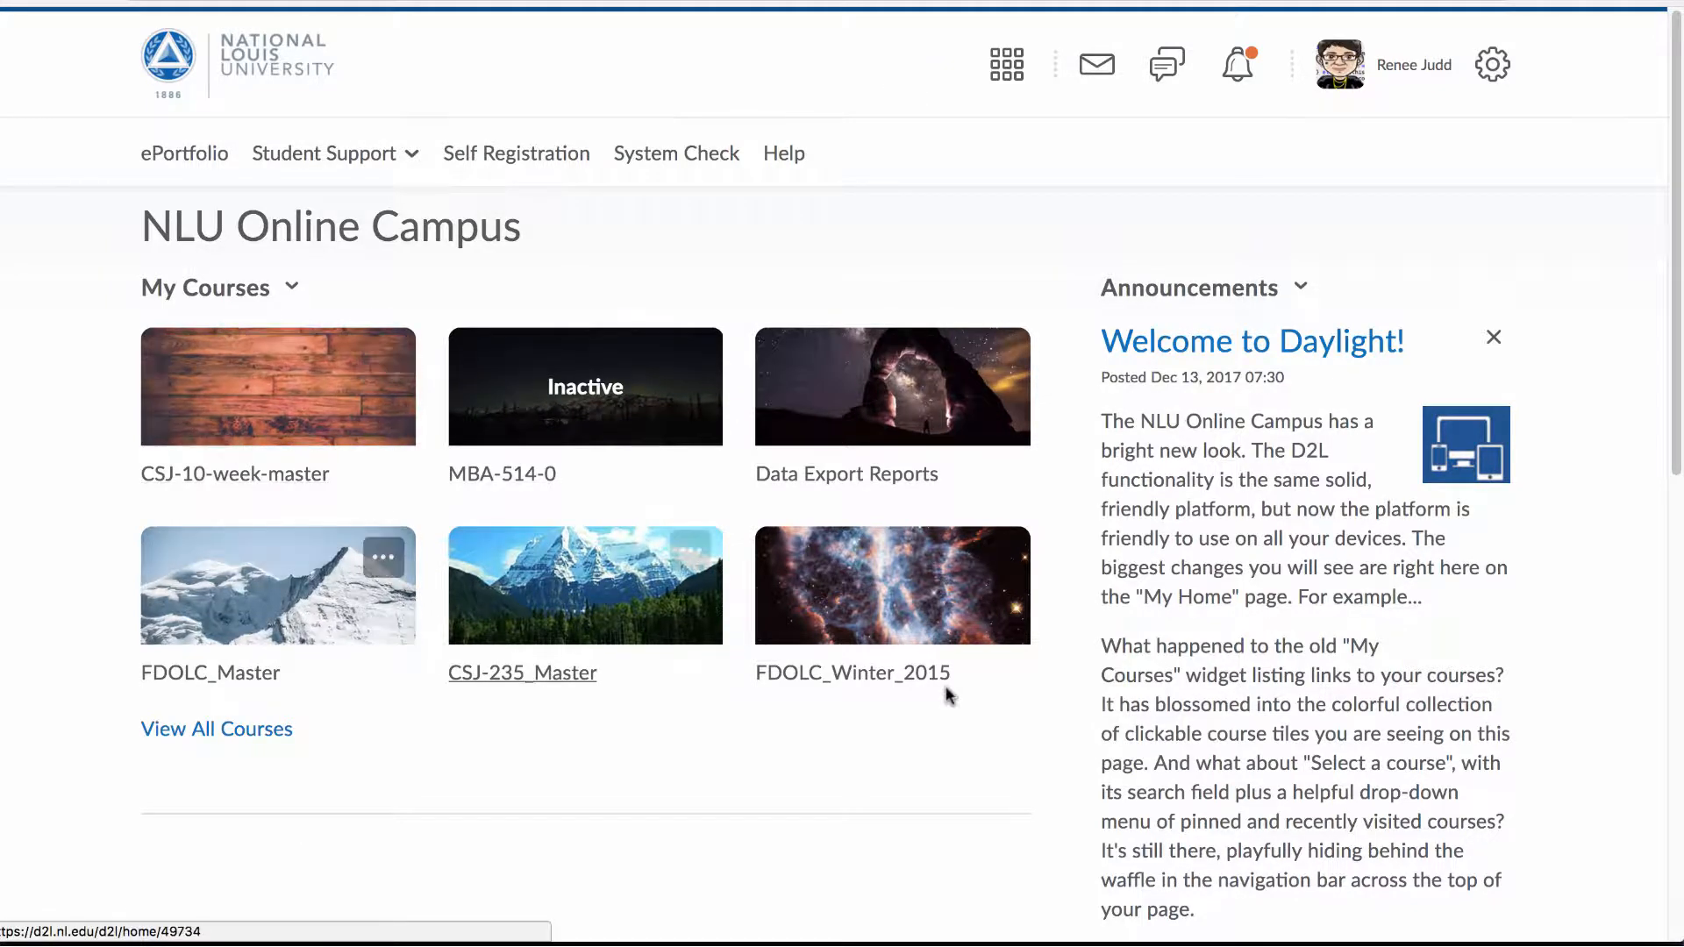
mouse_move(727, 688)
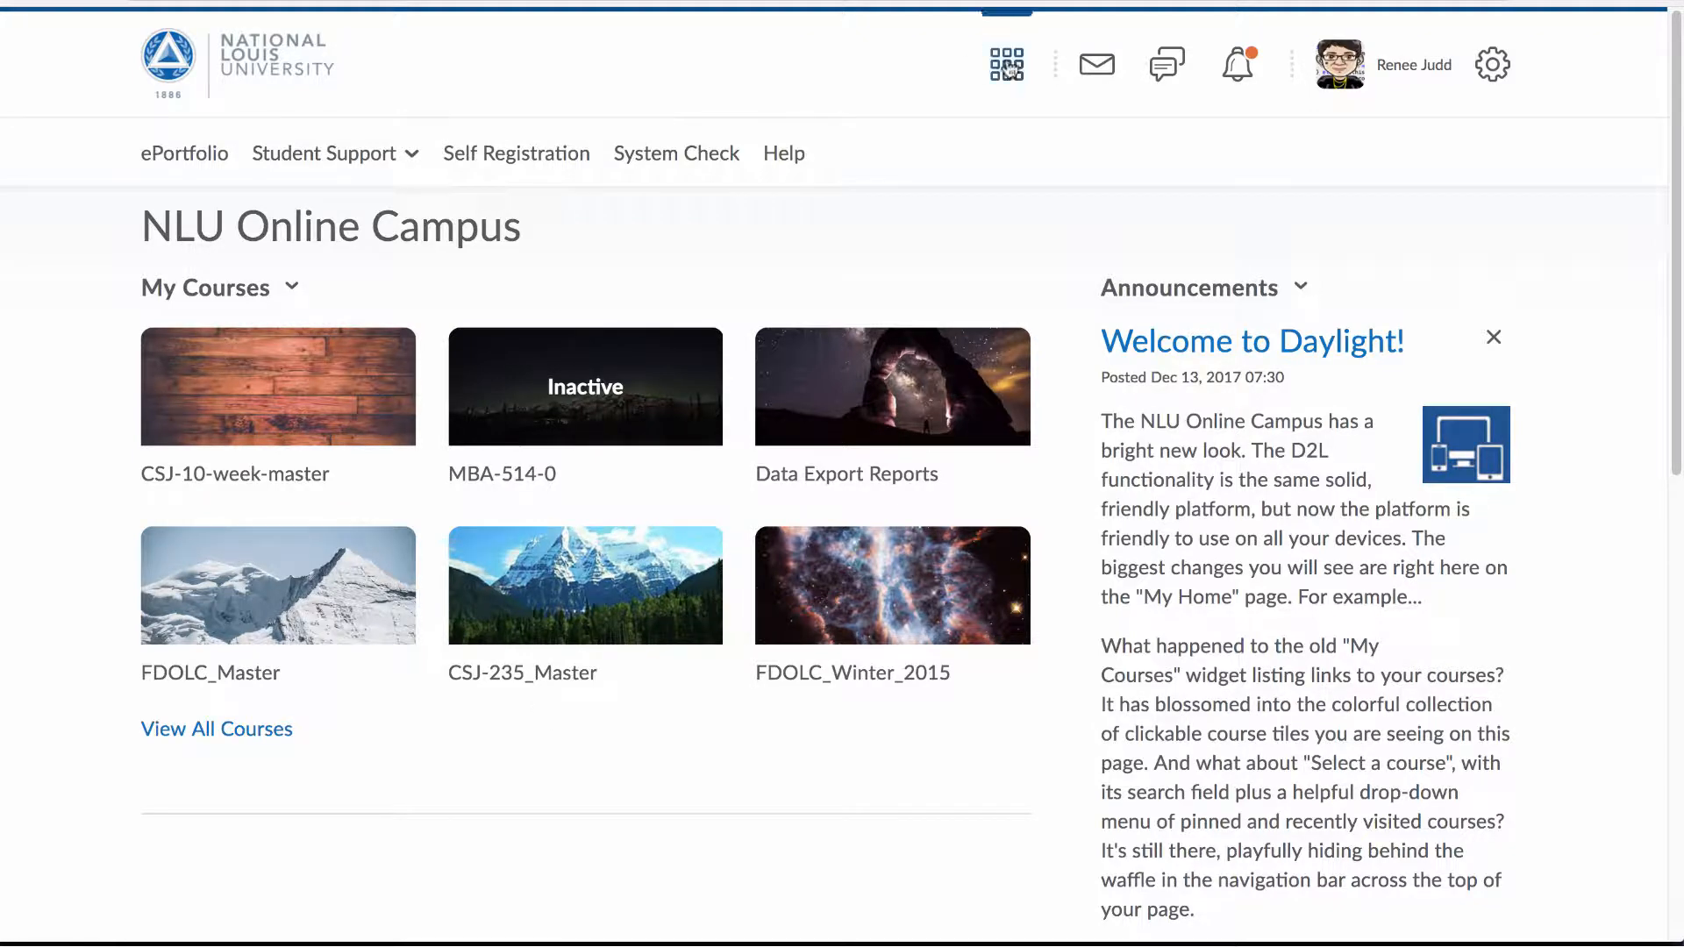
Search the course selector for "ltc-450 blended" to locate the LTC-450 course.
left_click(1007, 63)
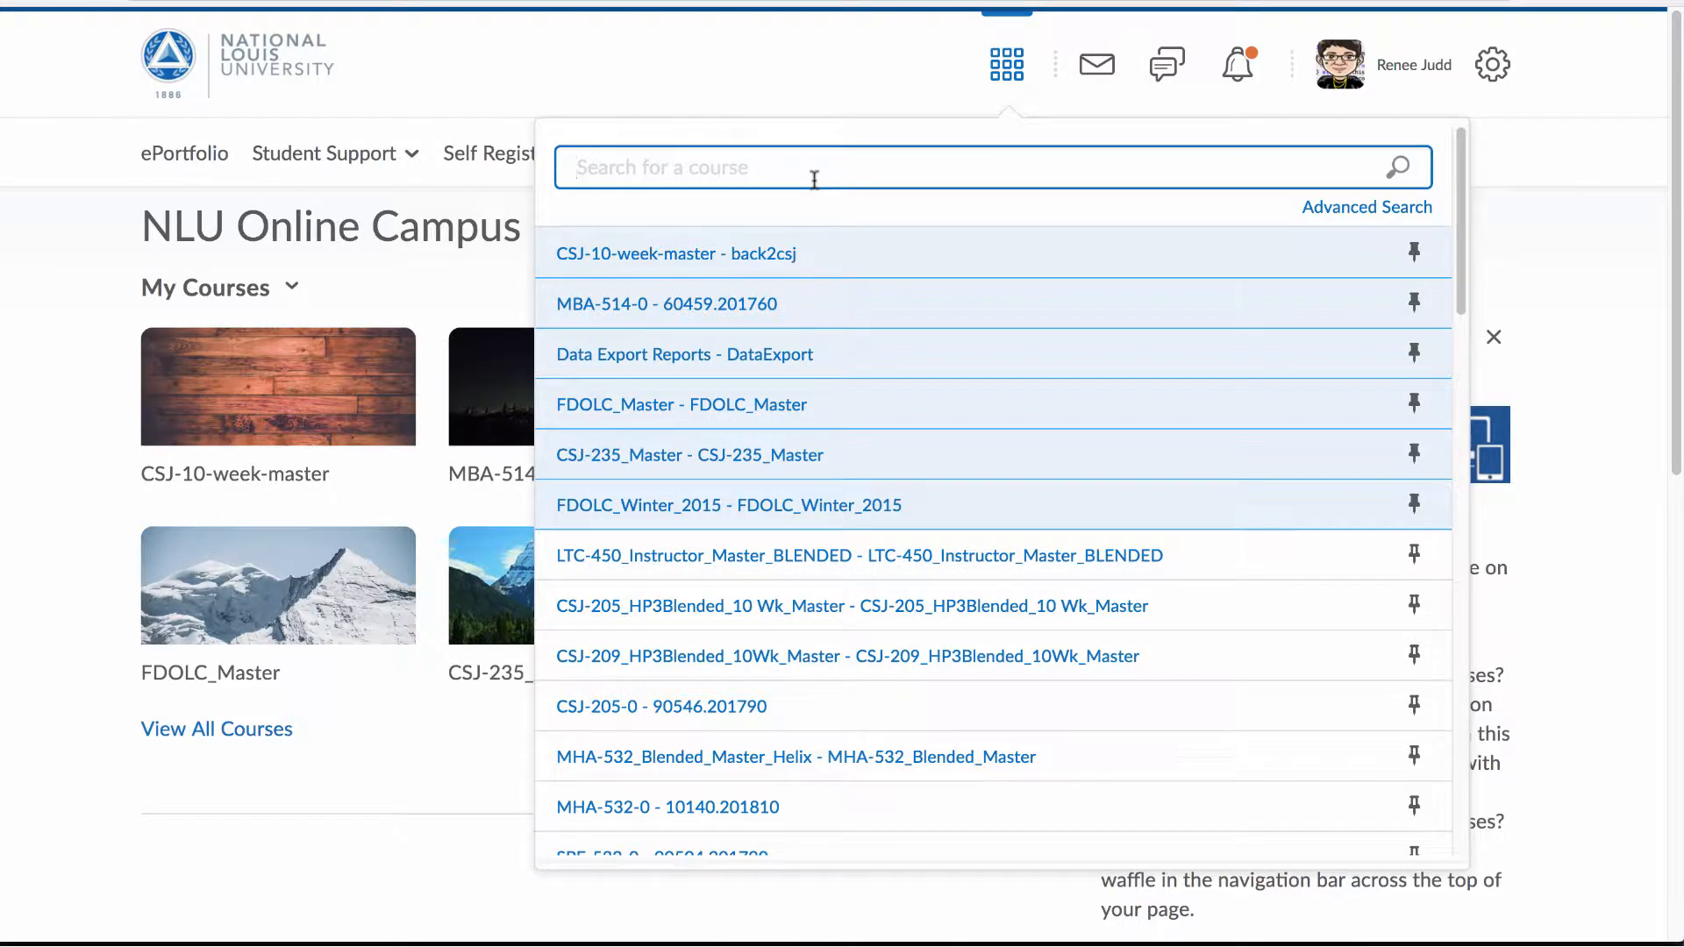
type("ltc-450")
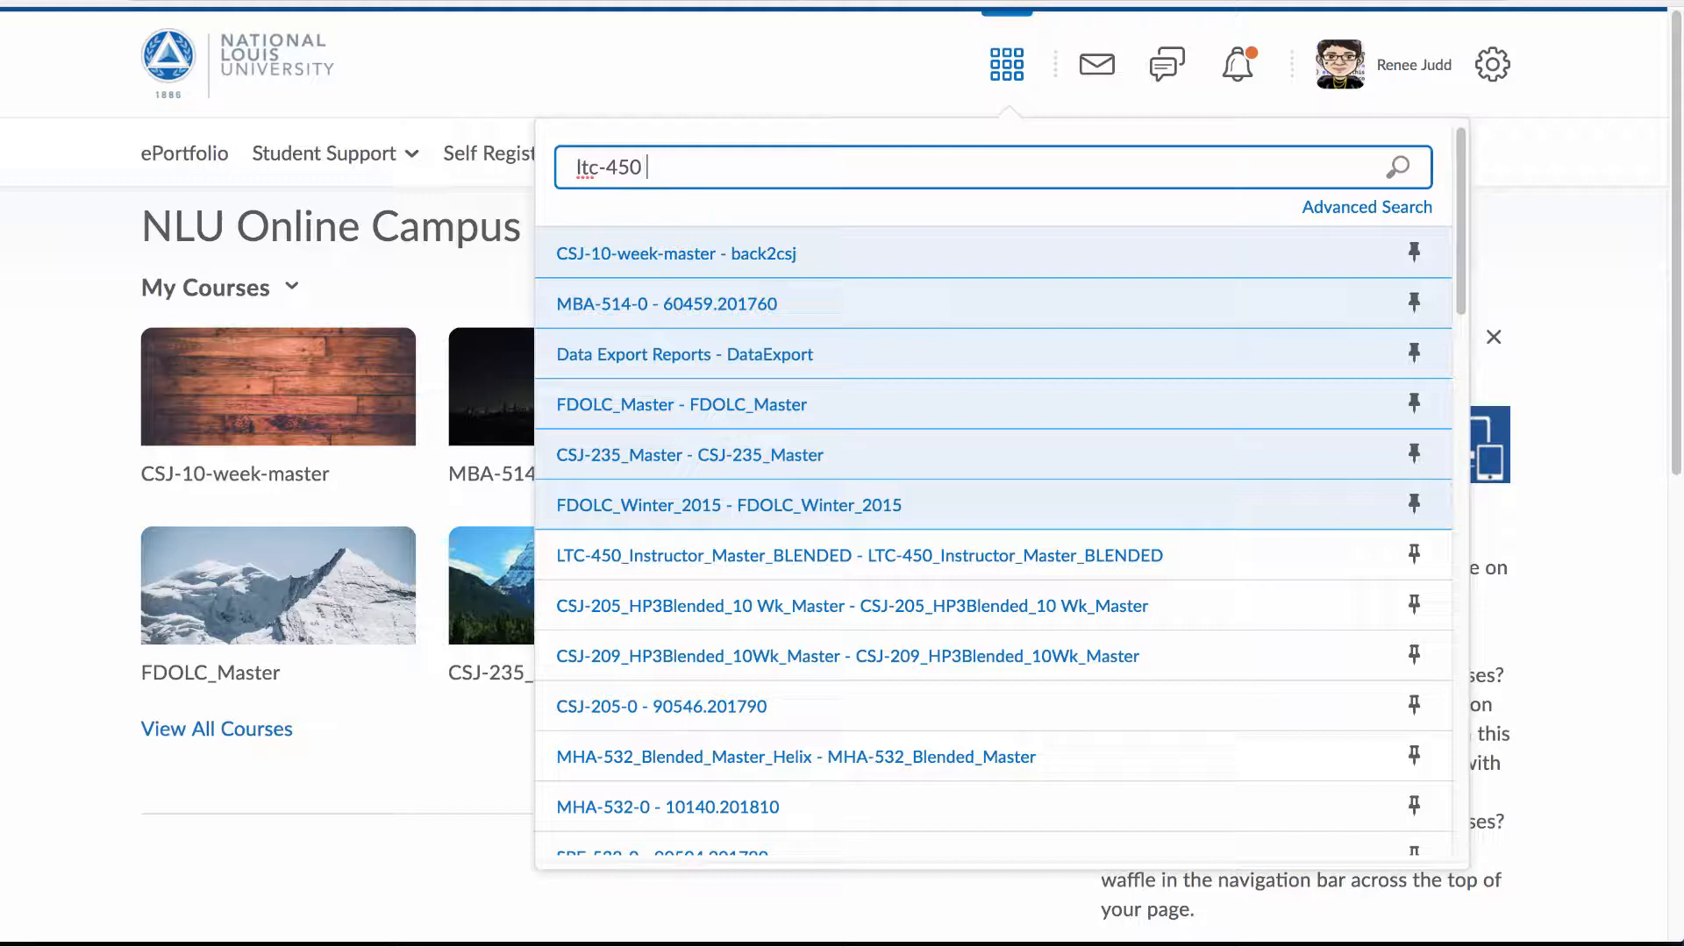
type("blended")
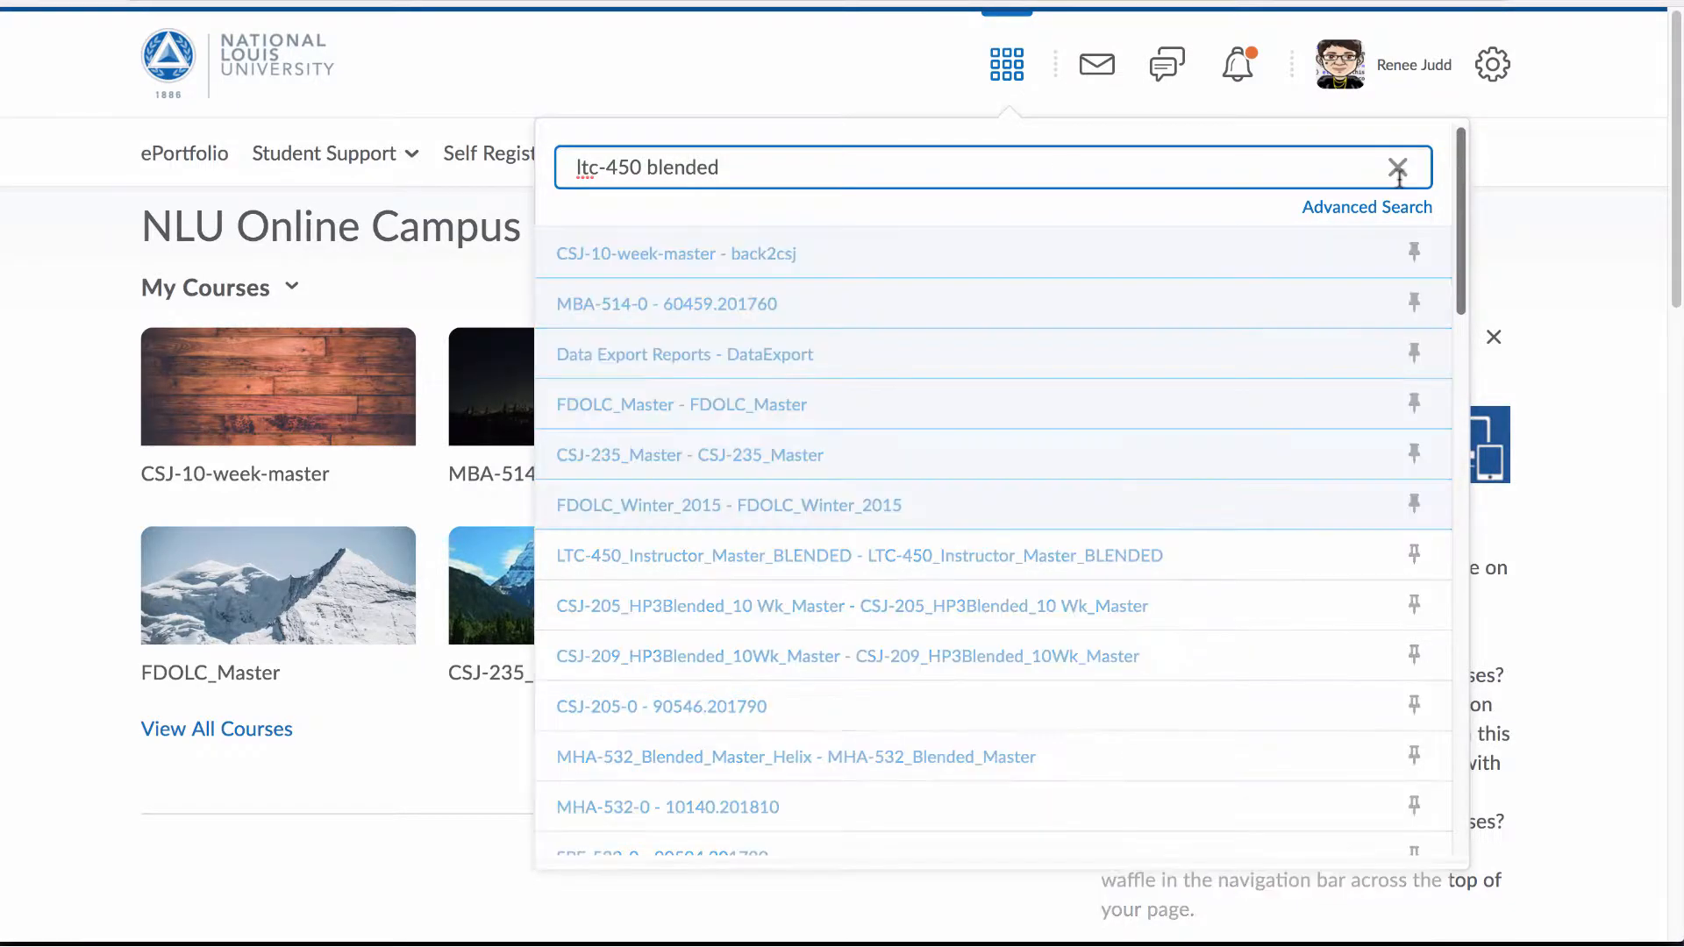
mouse_move(781, 129)
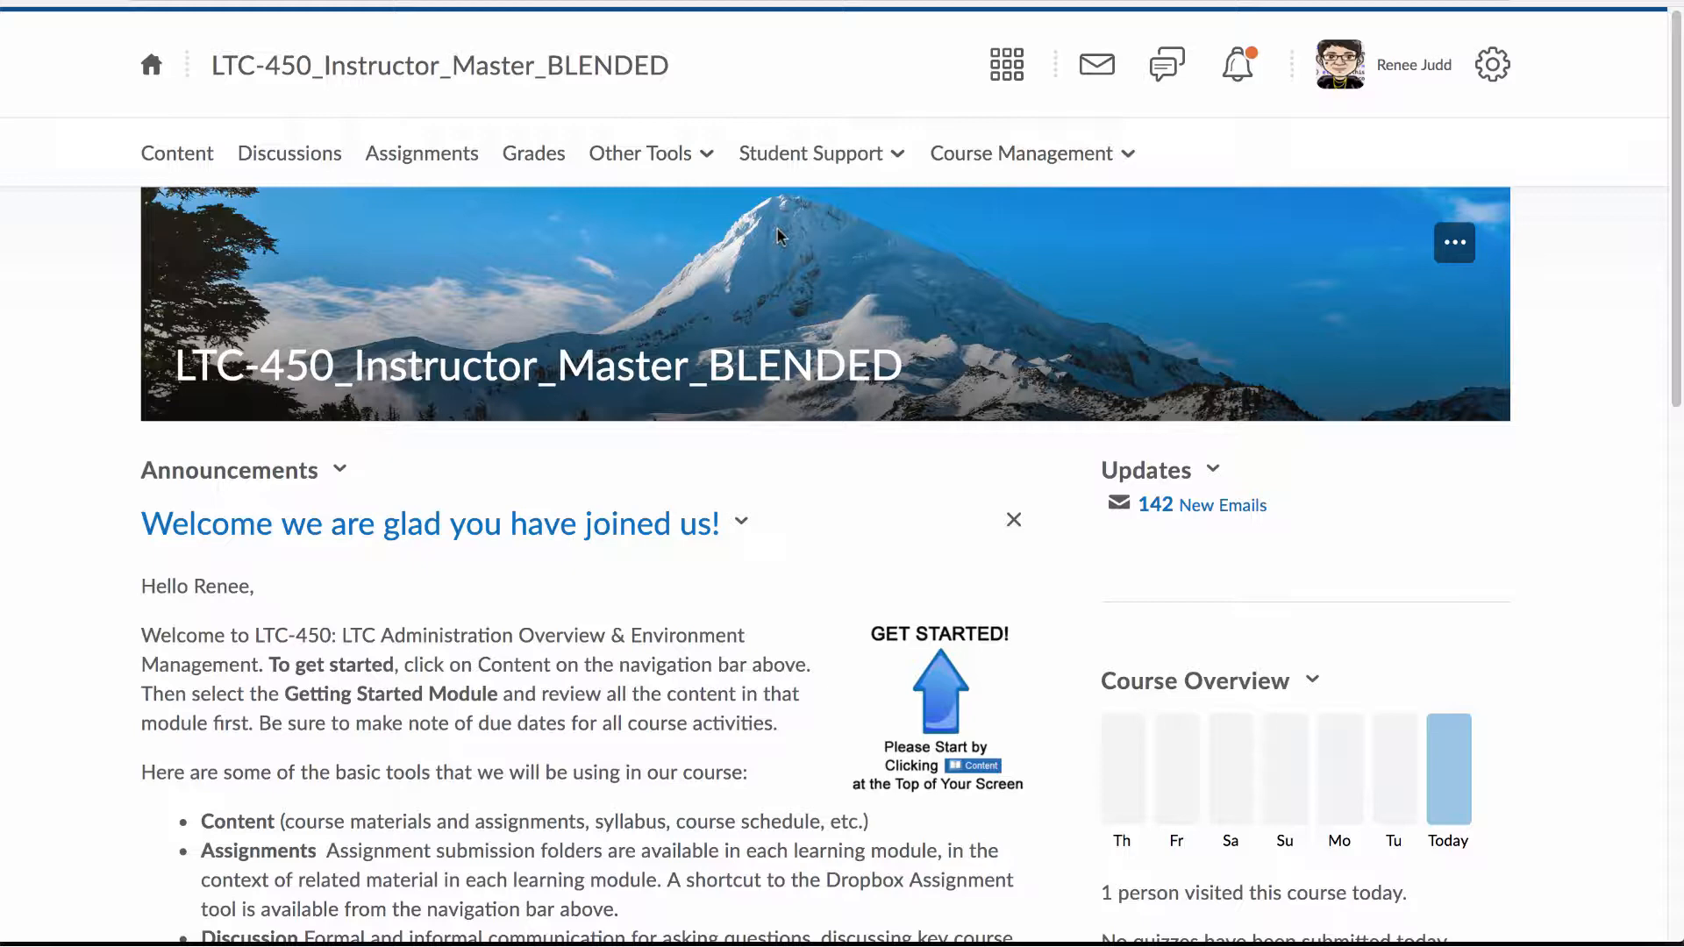
mouse_move(1158, 323)
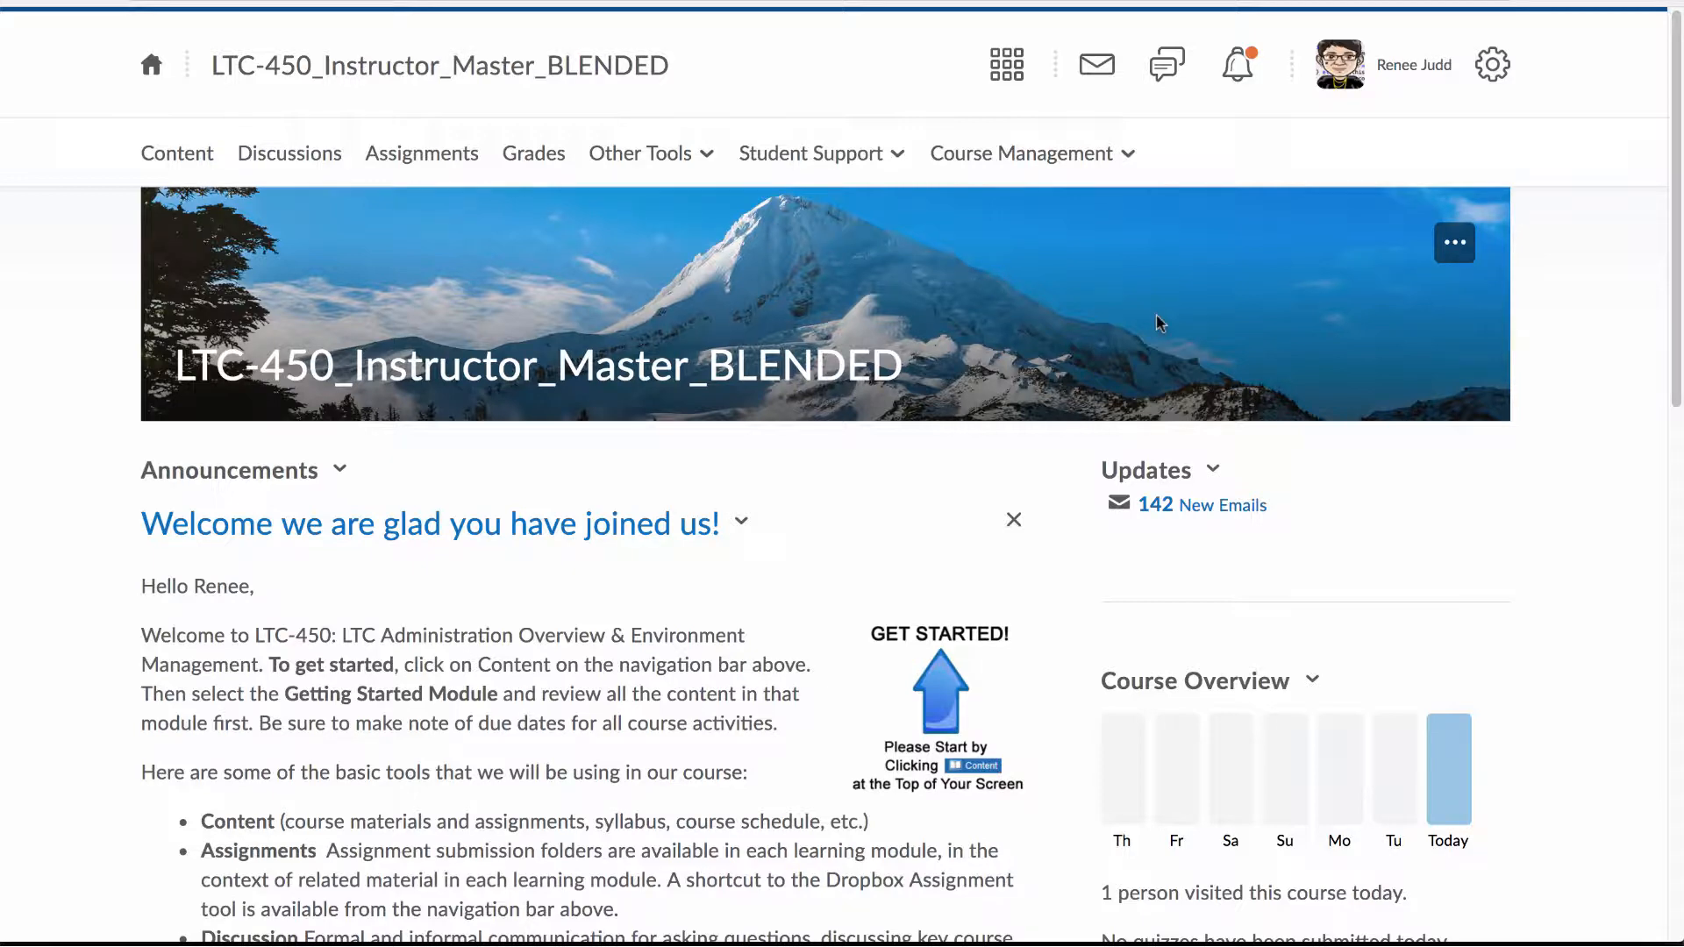
mouse_move(1357, 292)
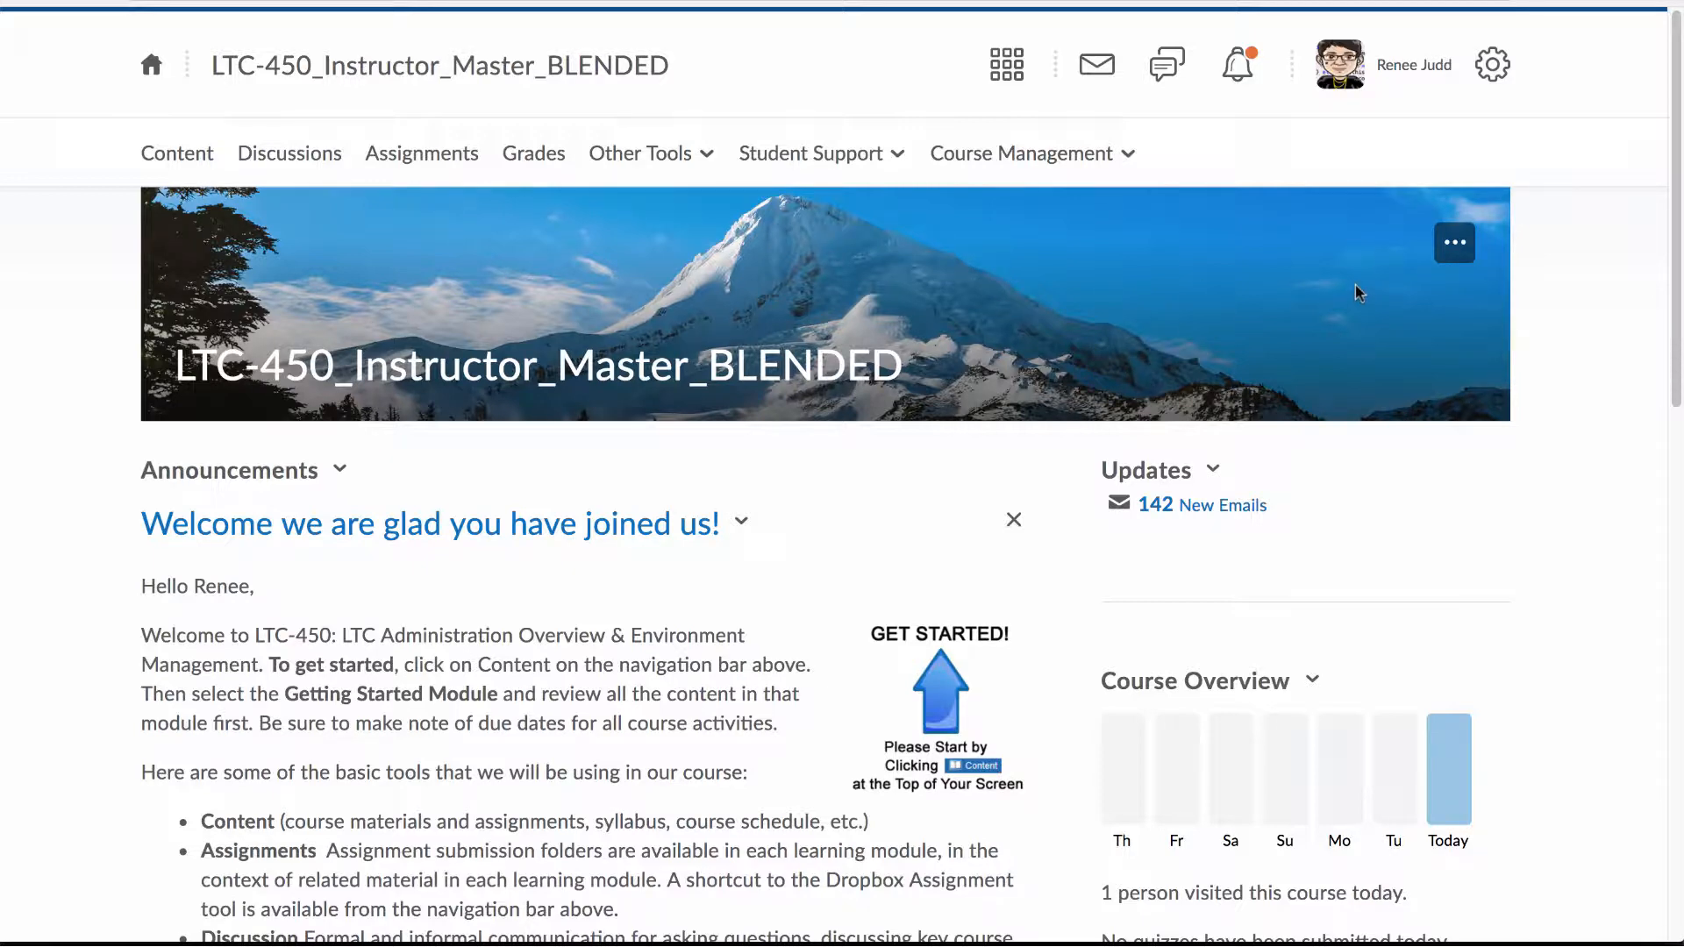
mouse_move(1536, 260)
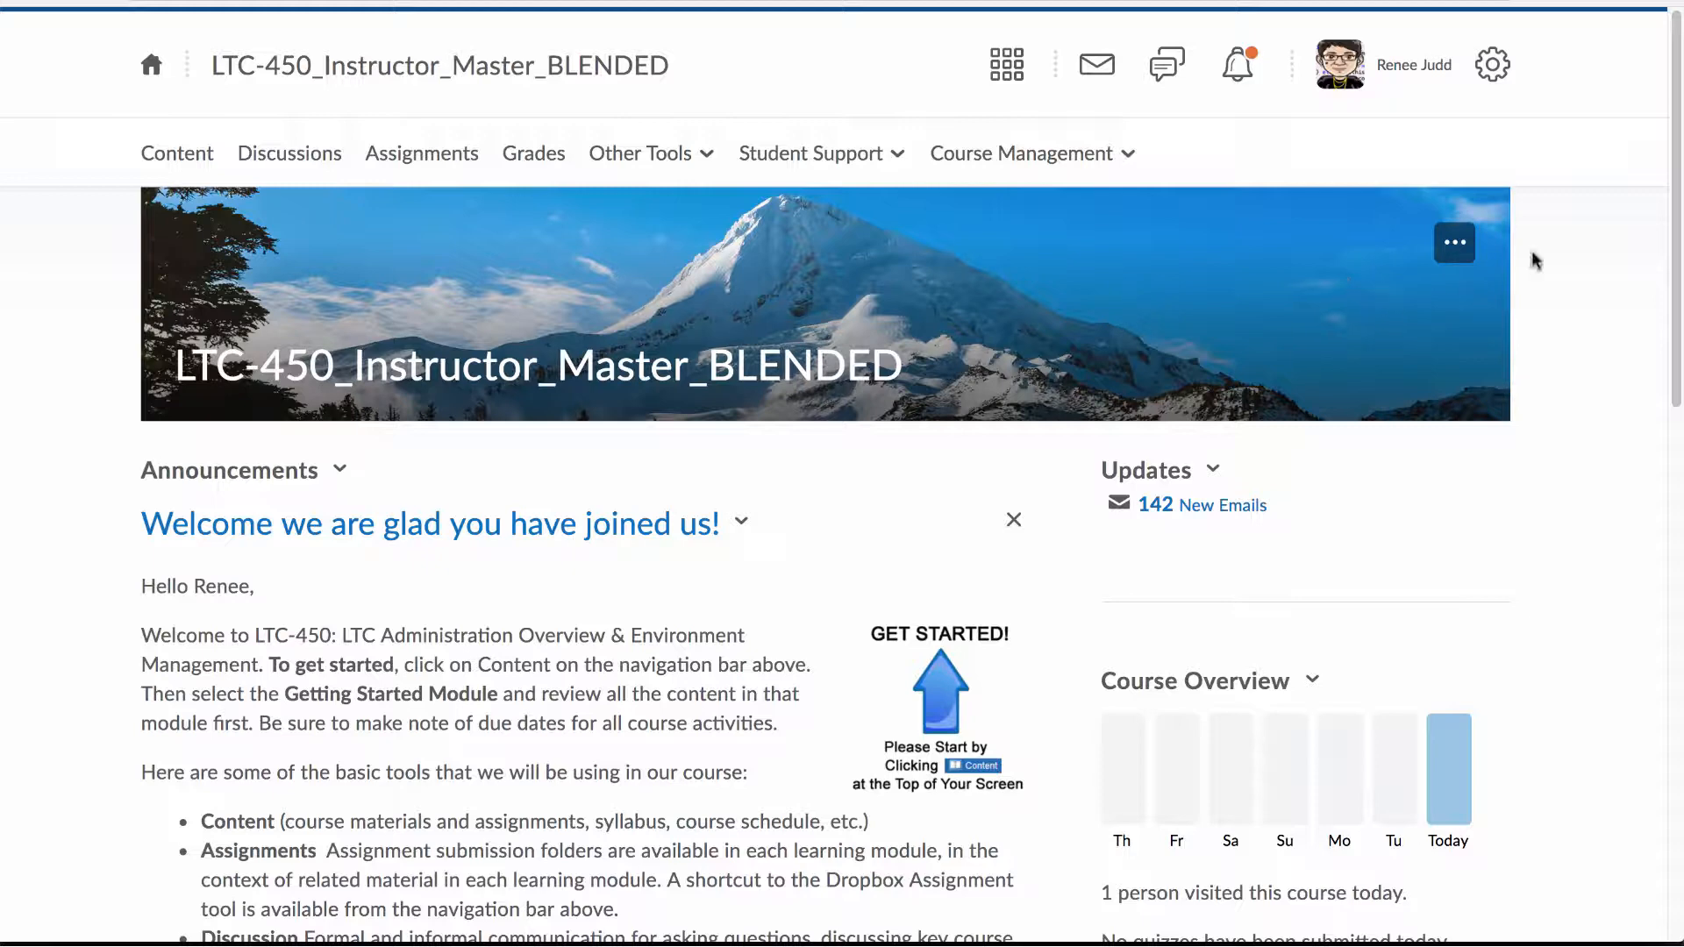
mouse_move(1463, 255)
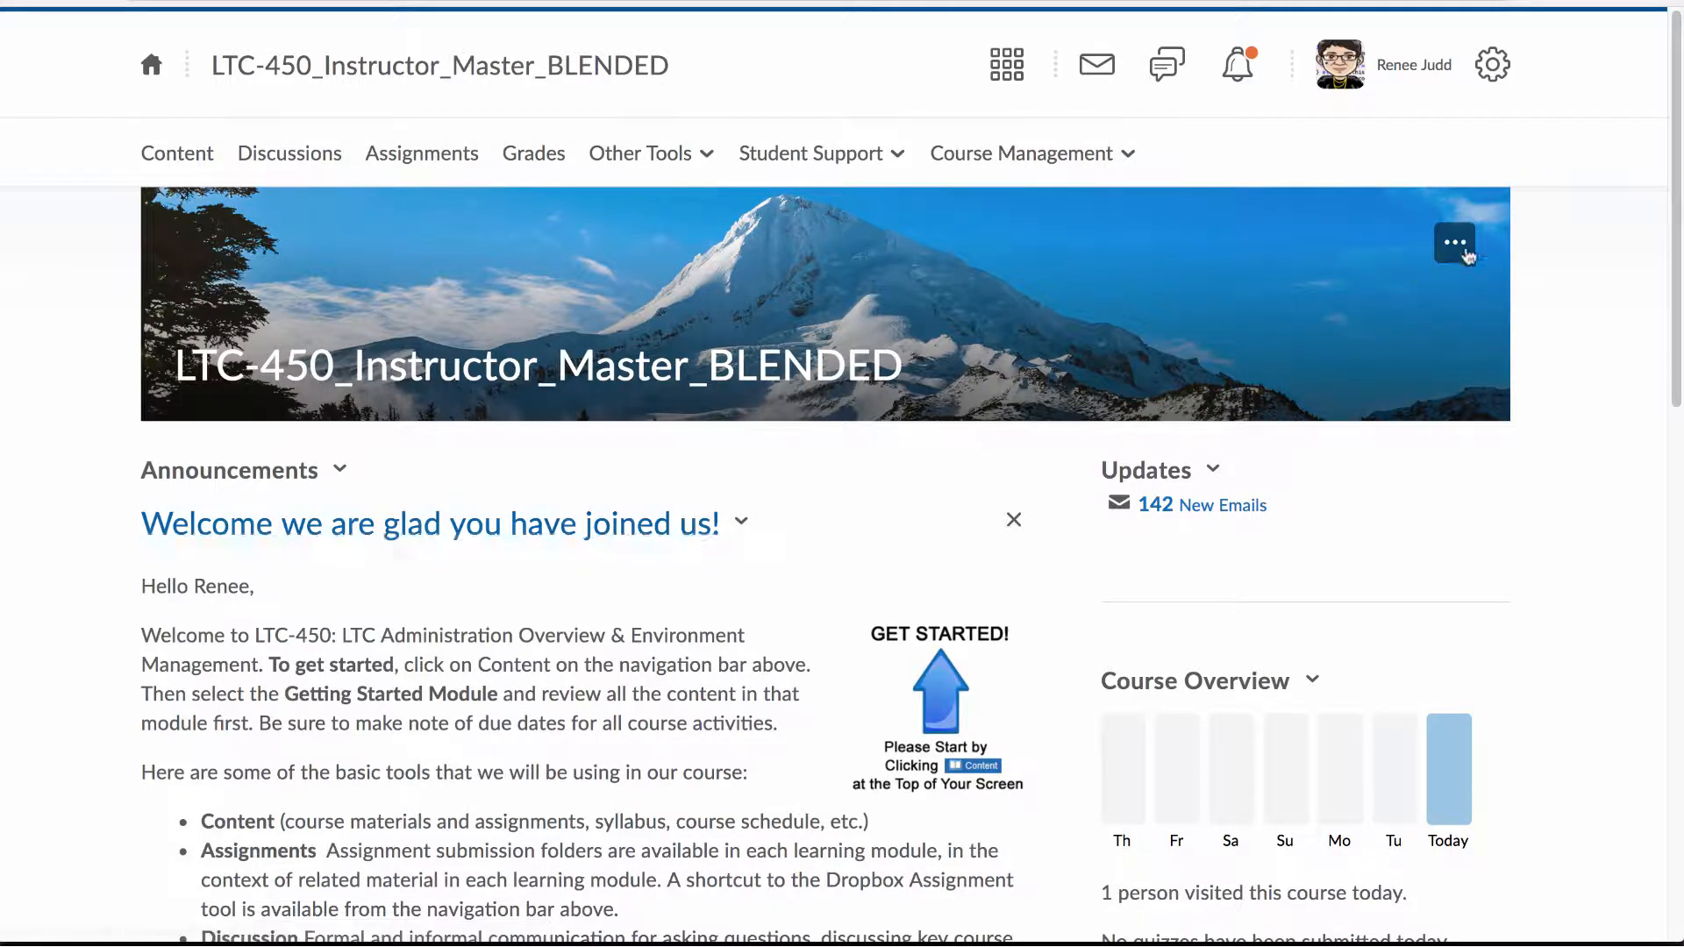
Choose Change Image from the LTC-450 banner's three-dot options.
left_click(1454, 242)
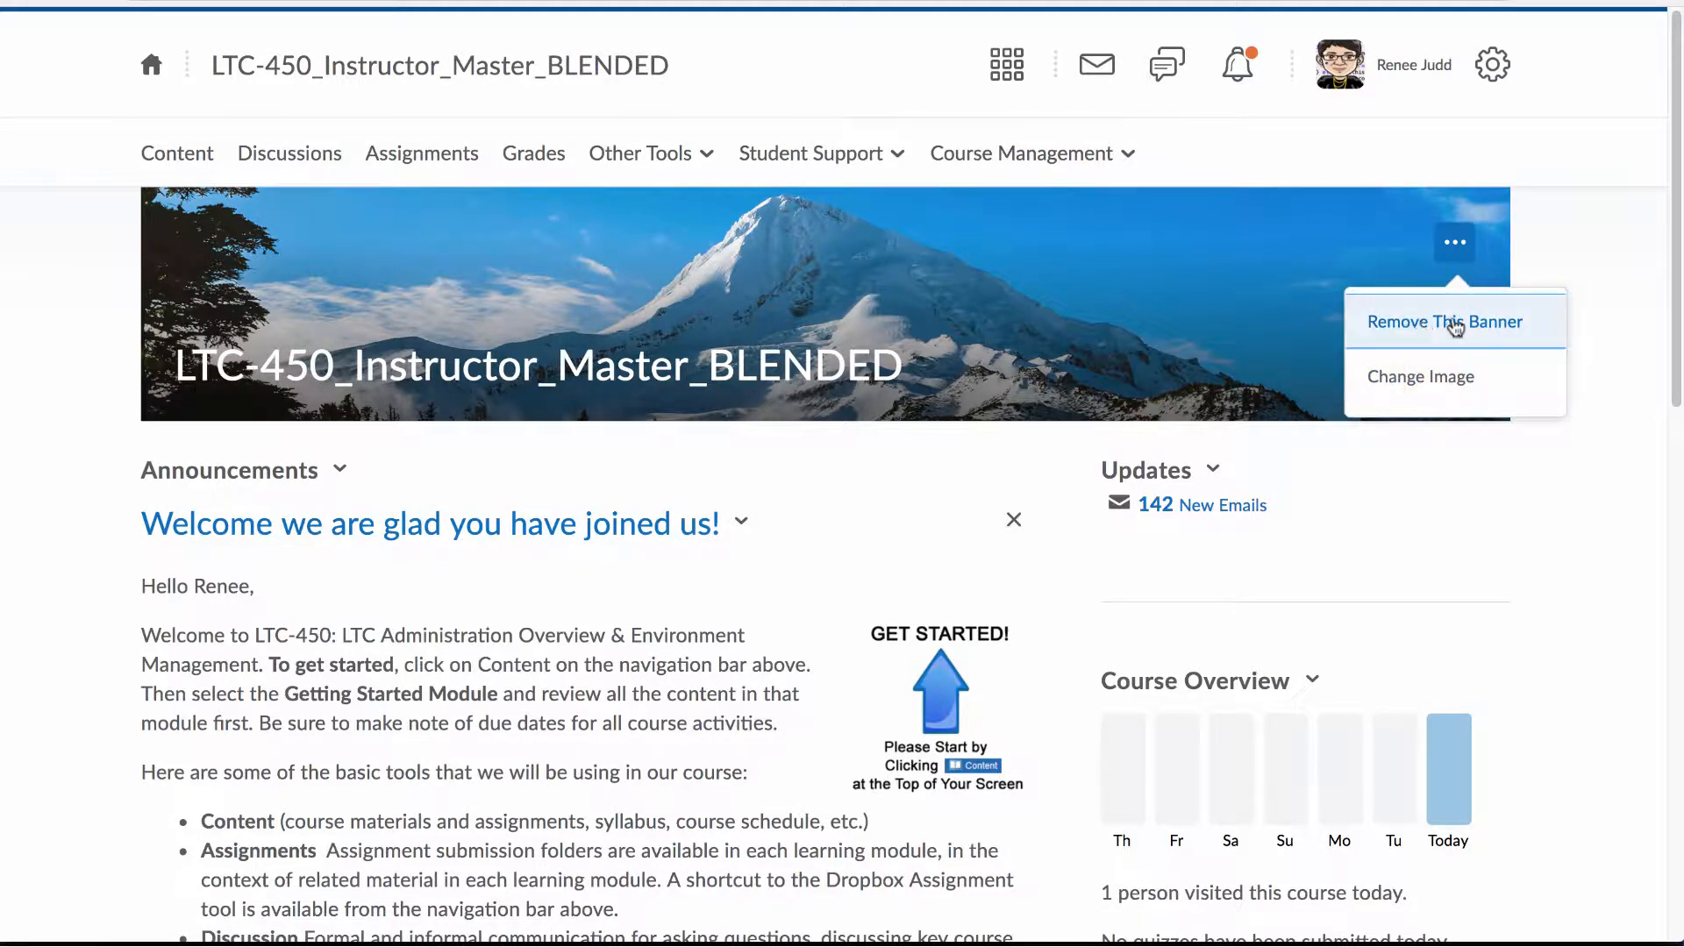
mouse_move(1307, 465)
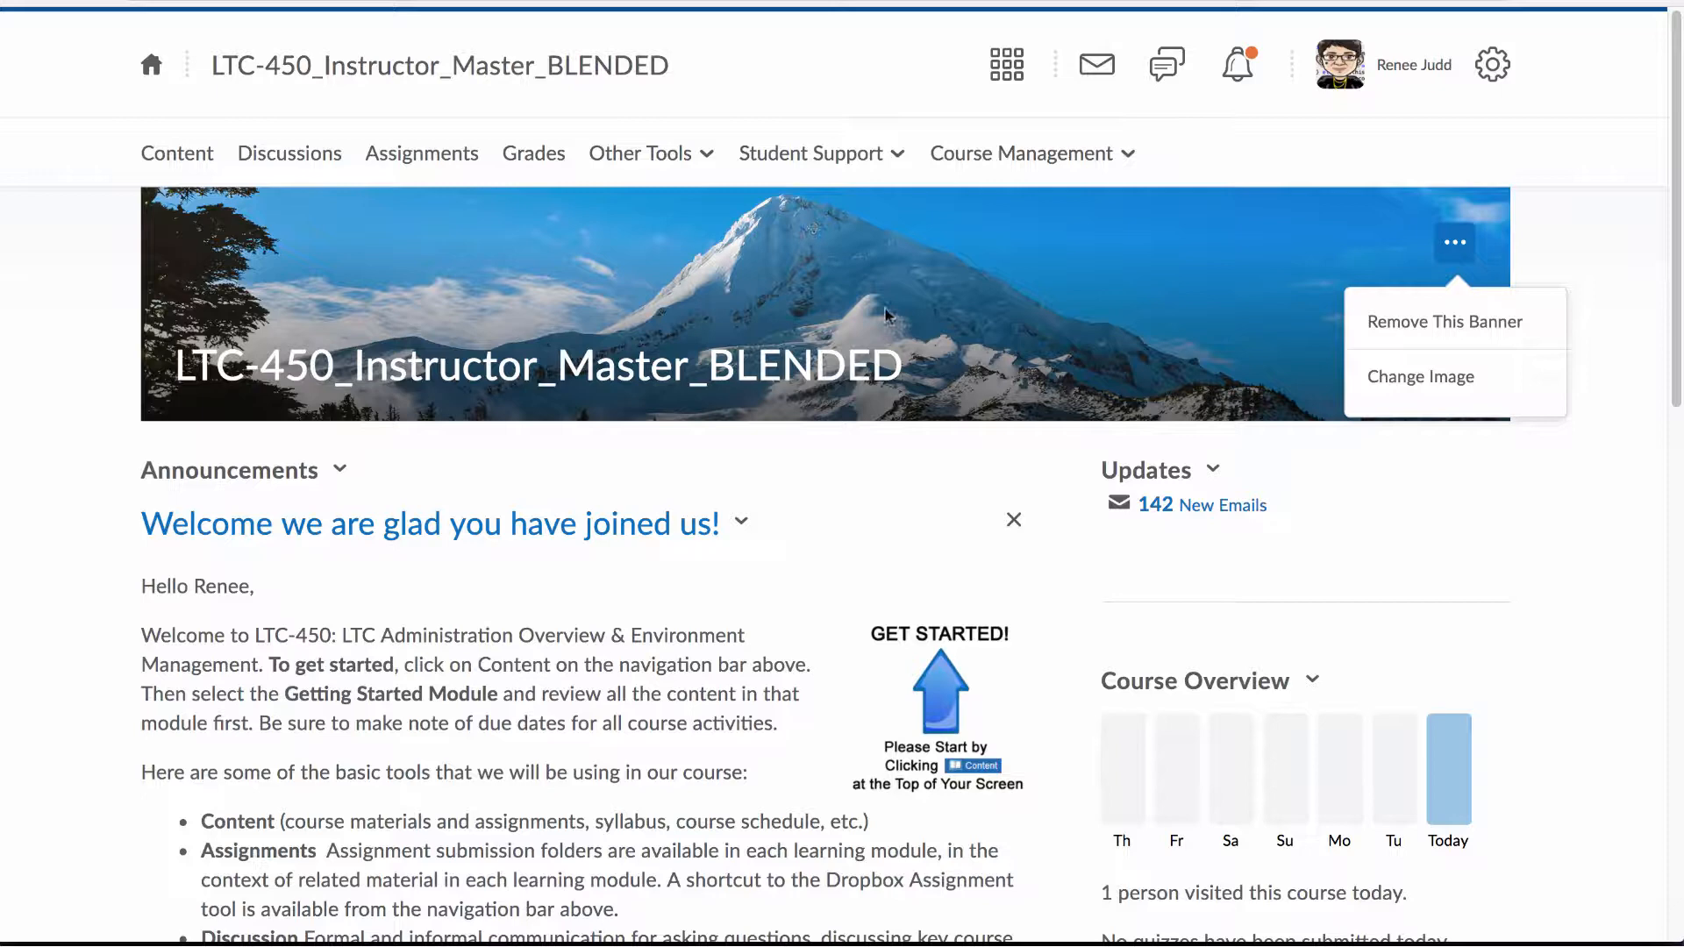
mouse_move(1474, 459)
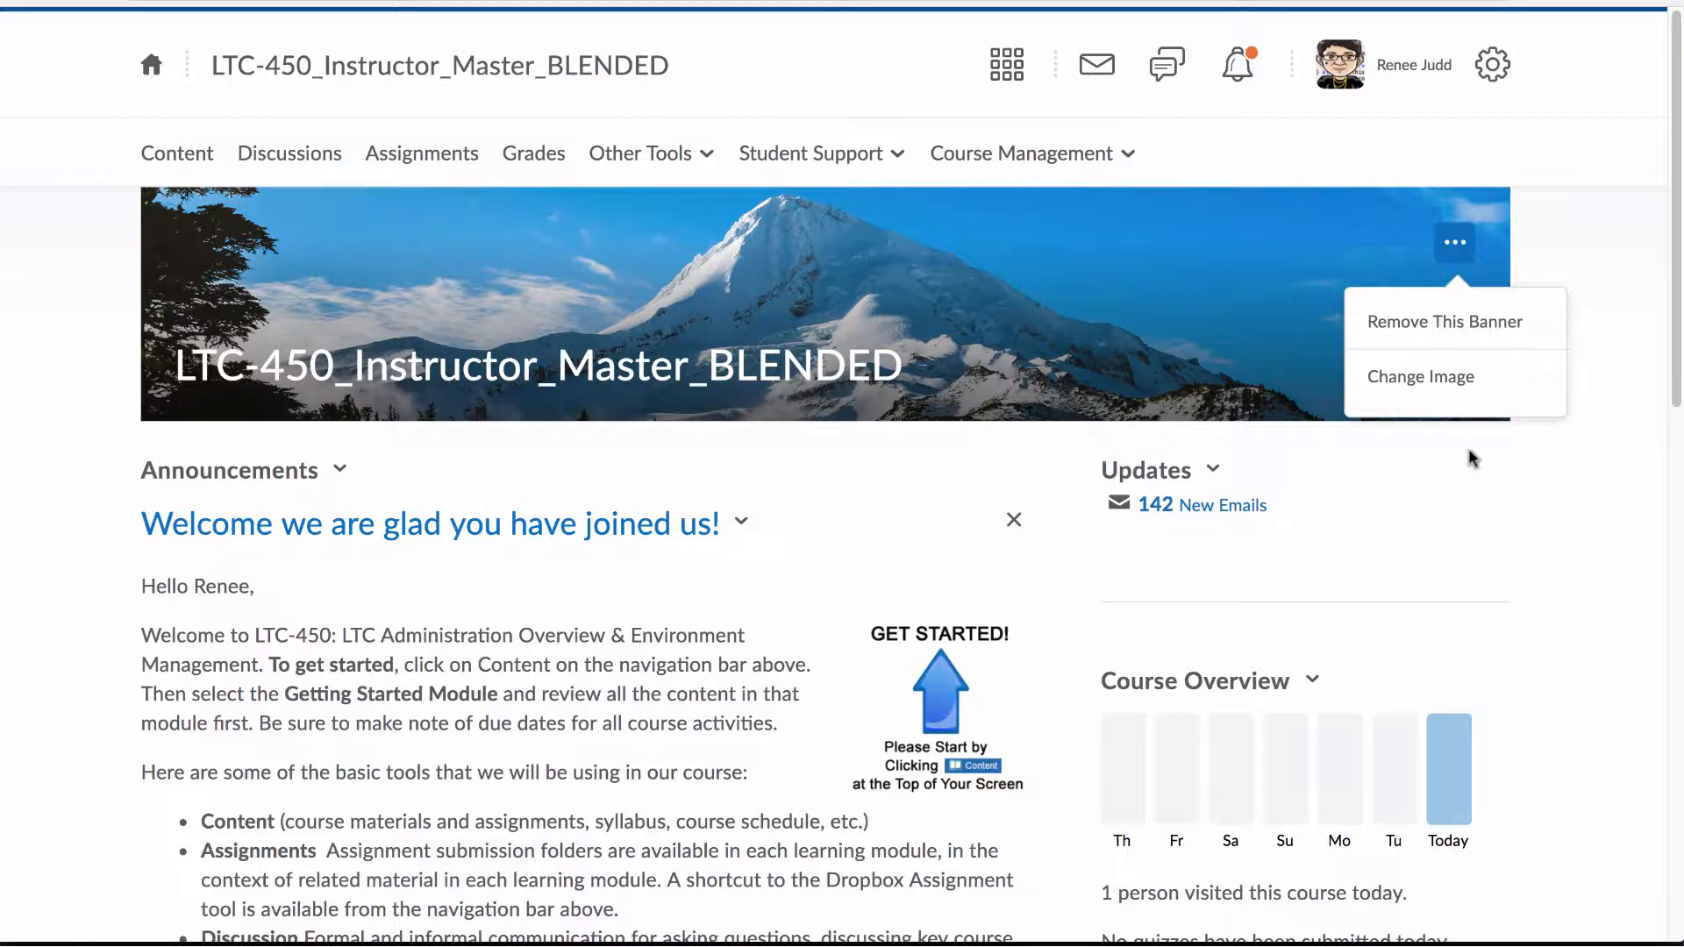
mouse_move(1460, 437)
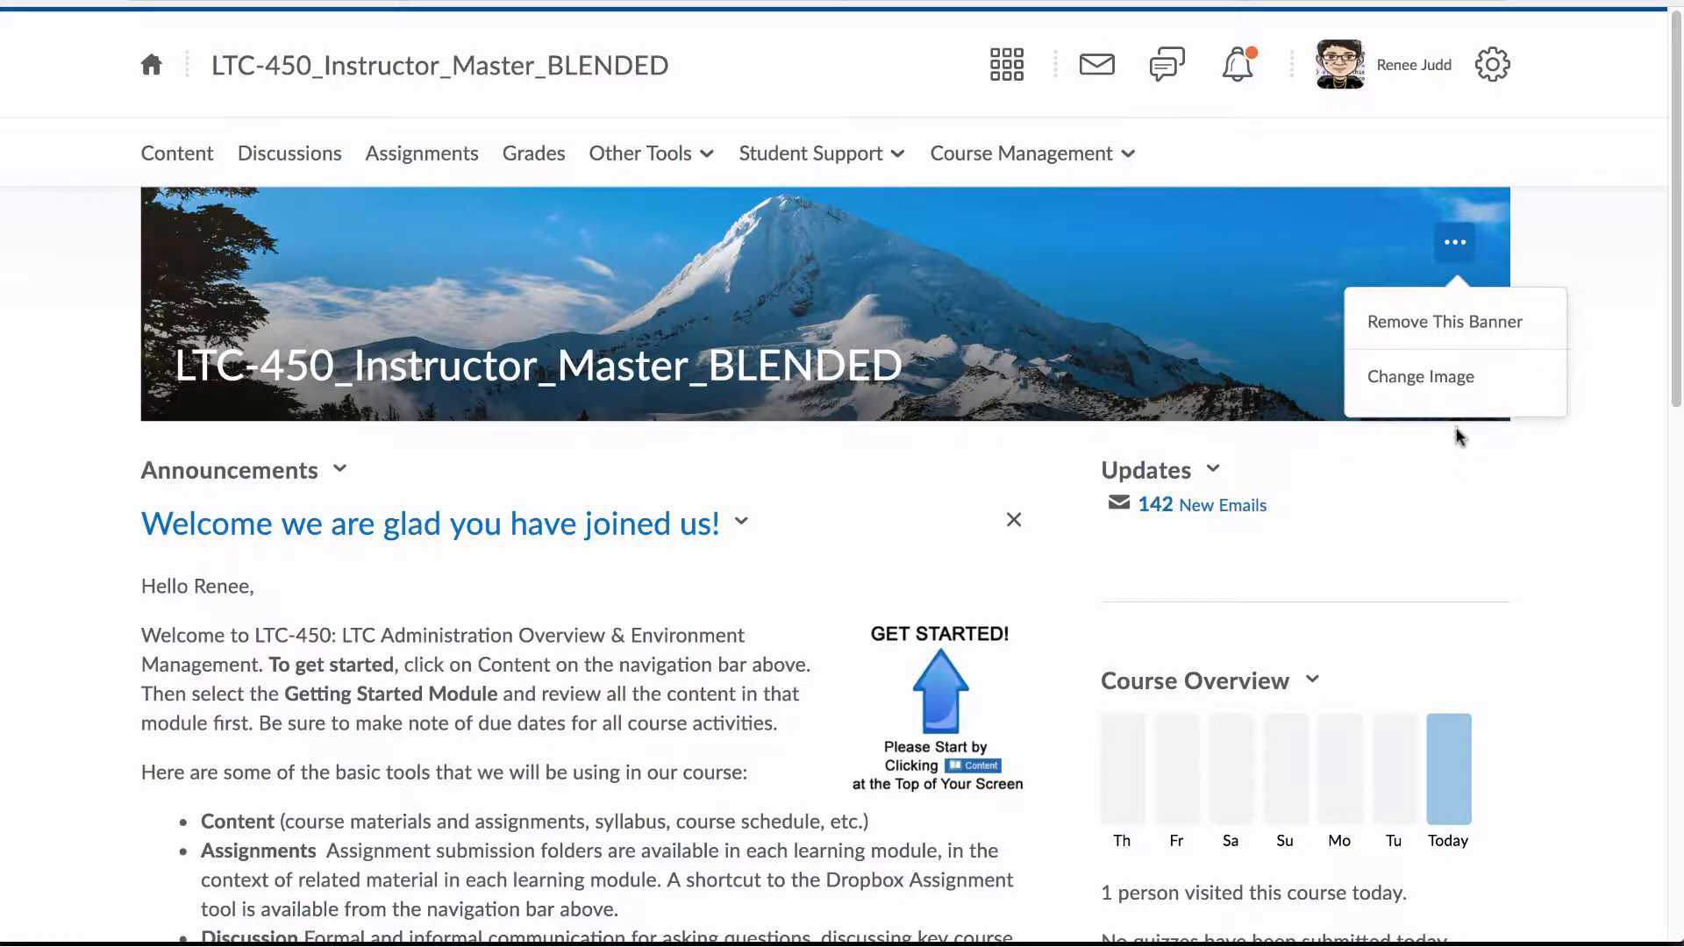
left_click(1421, 375)
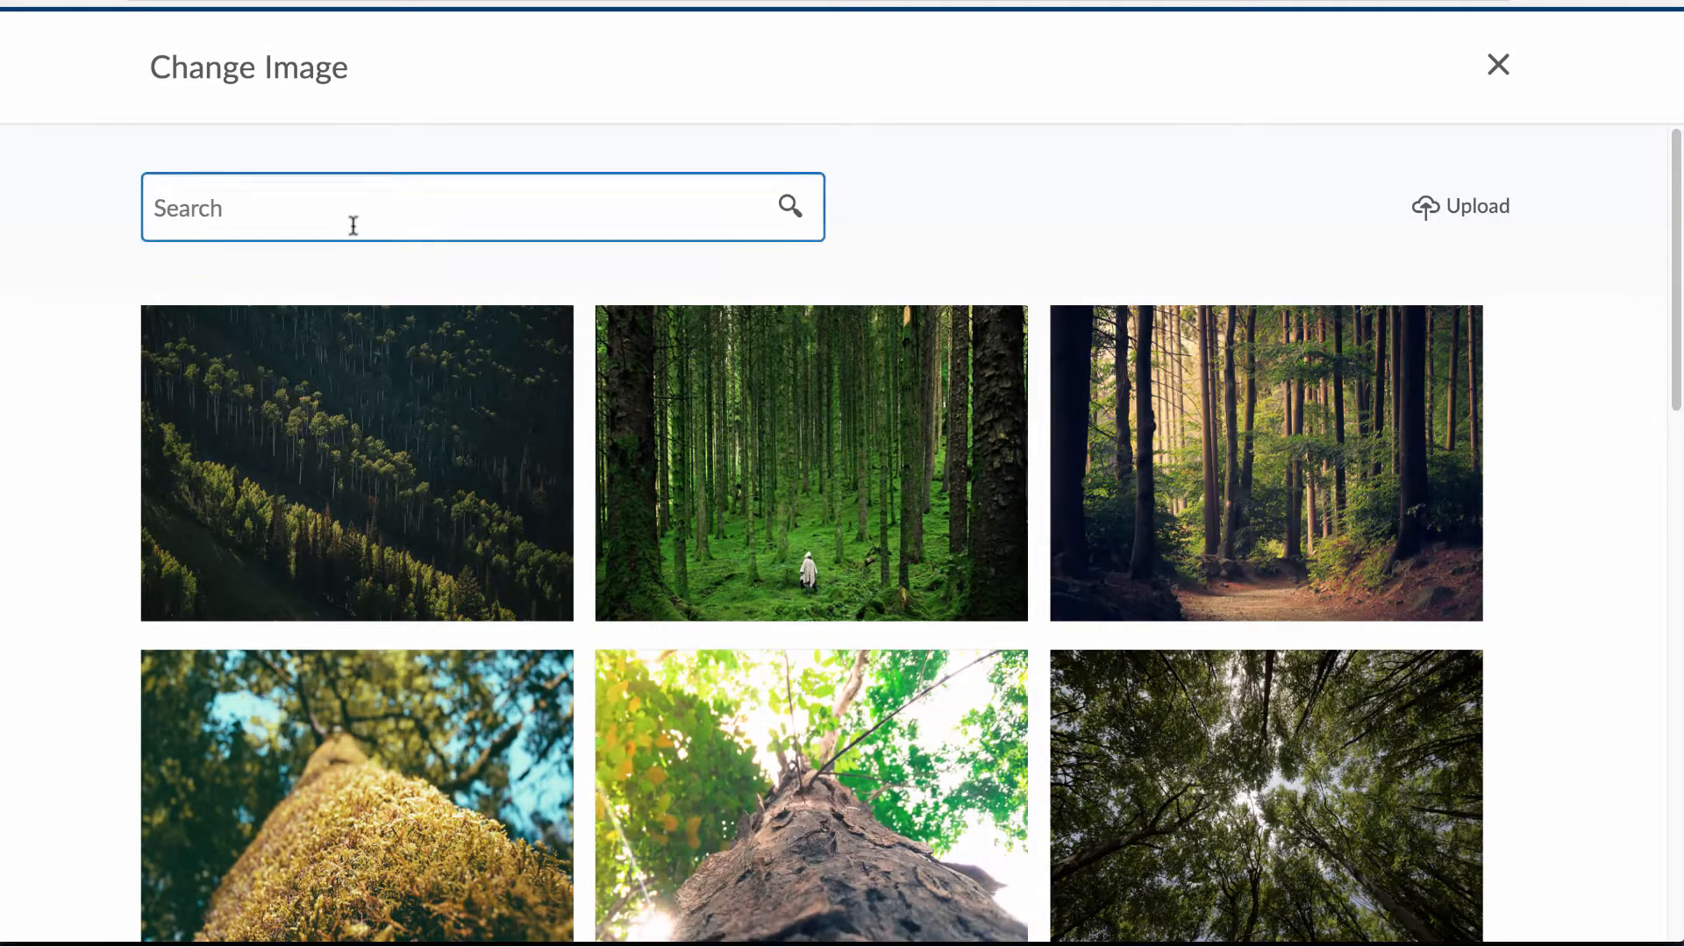
mouse_move(589, 72)
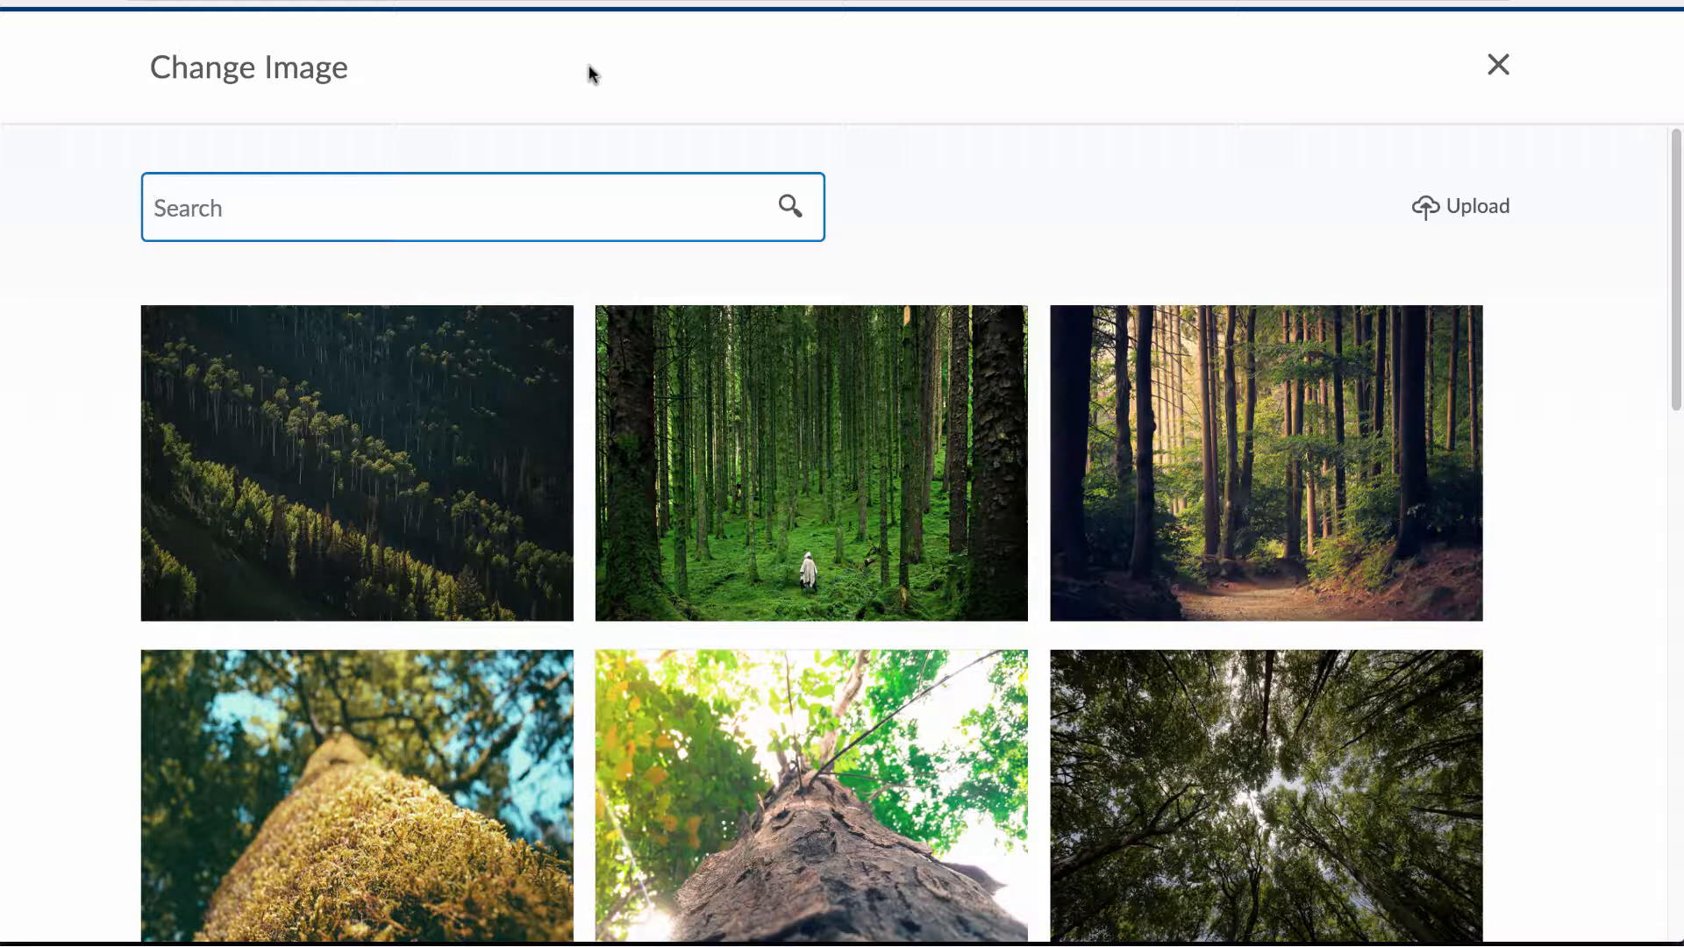
Search the banner library for "long term care" and select the clasped-hands image.
left_click(288, 207)
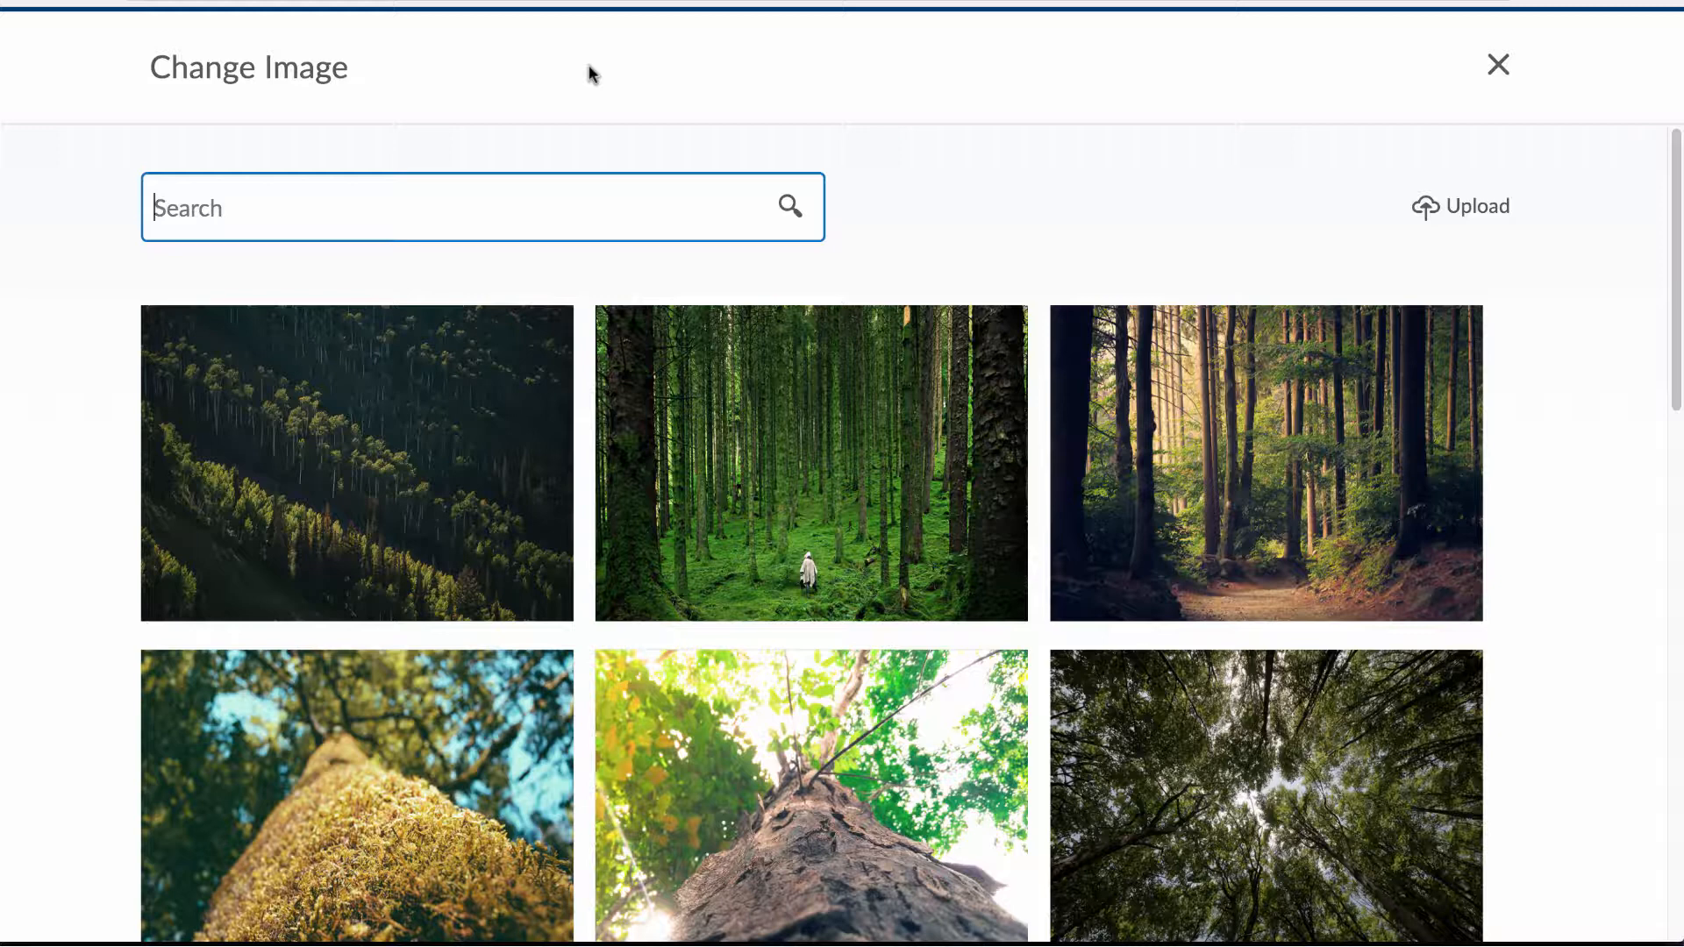
mouse_move(633, 74)
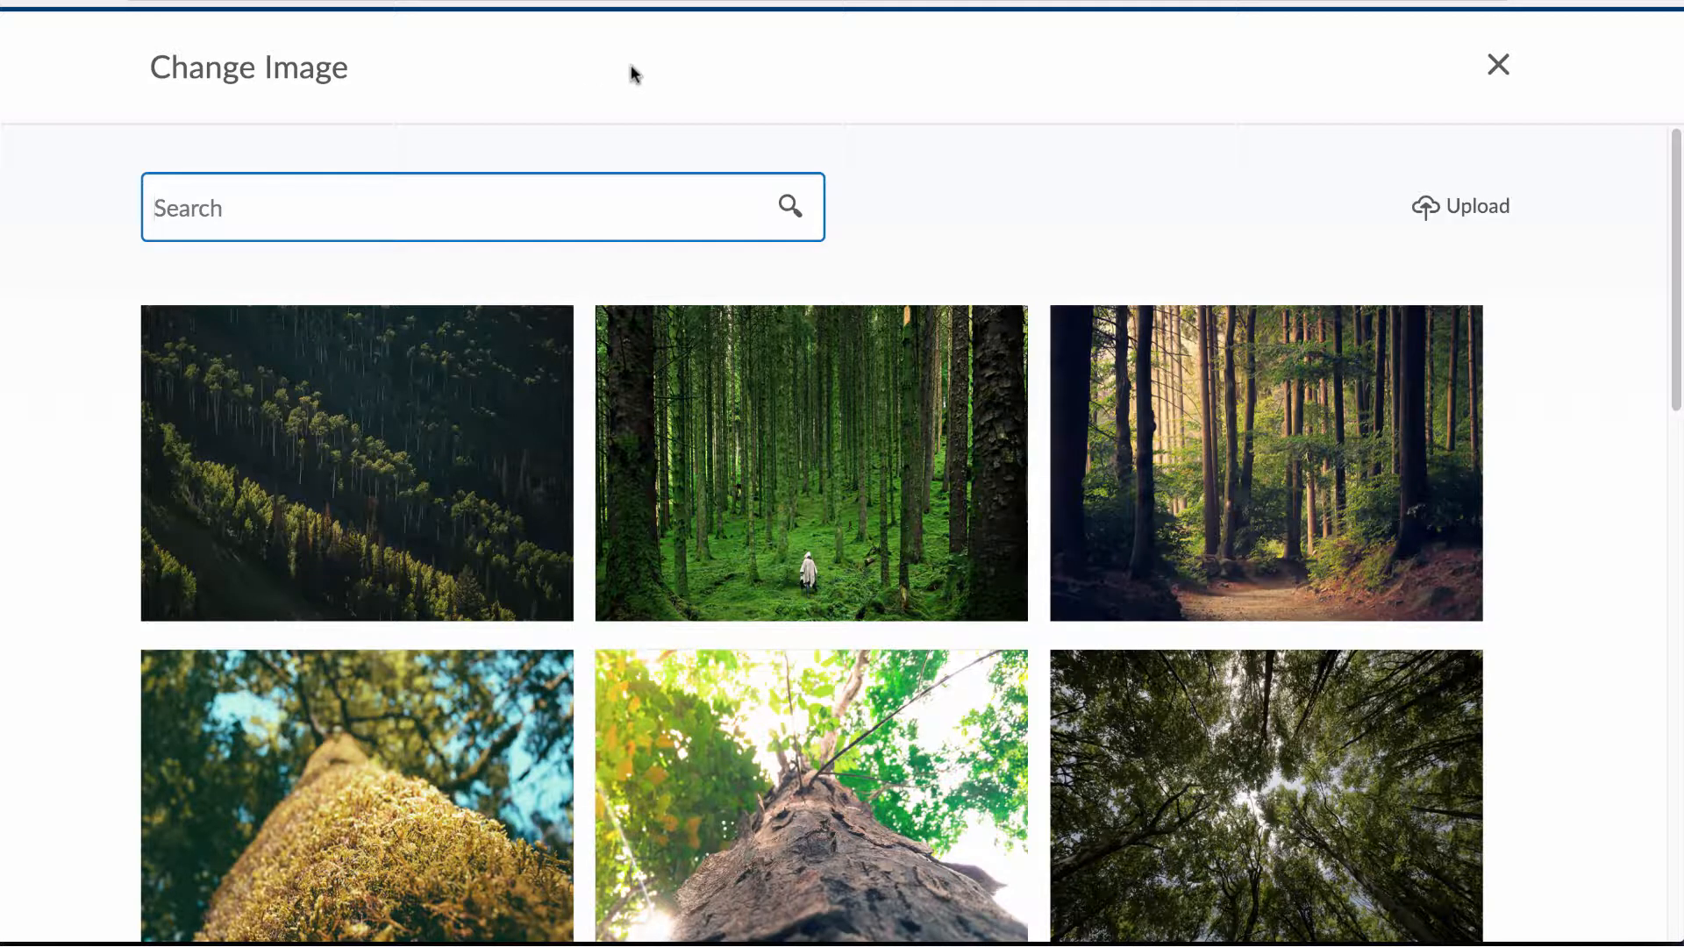
type("lon")
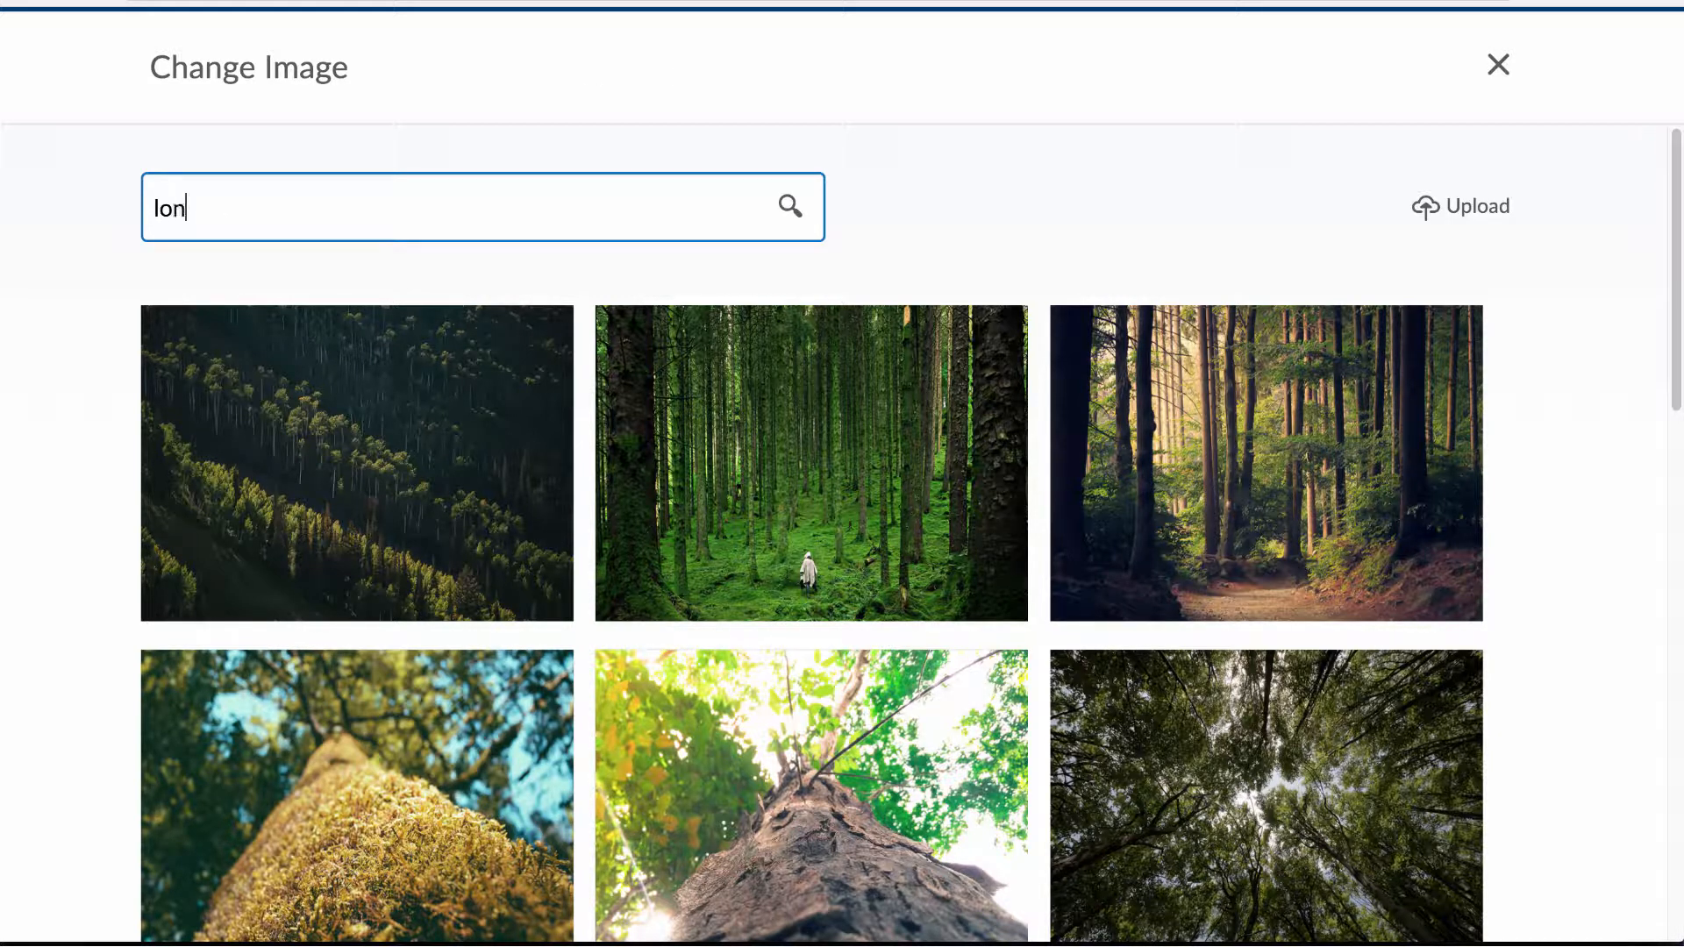
type("long term care")
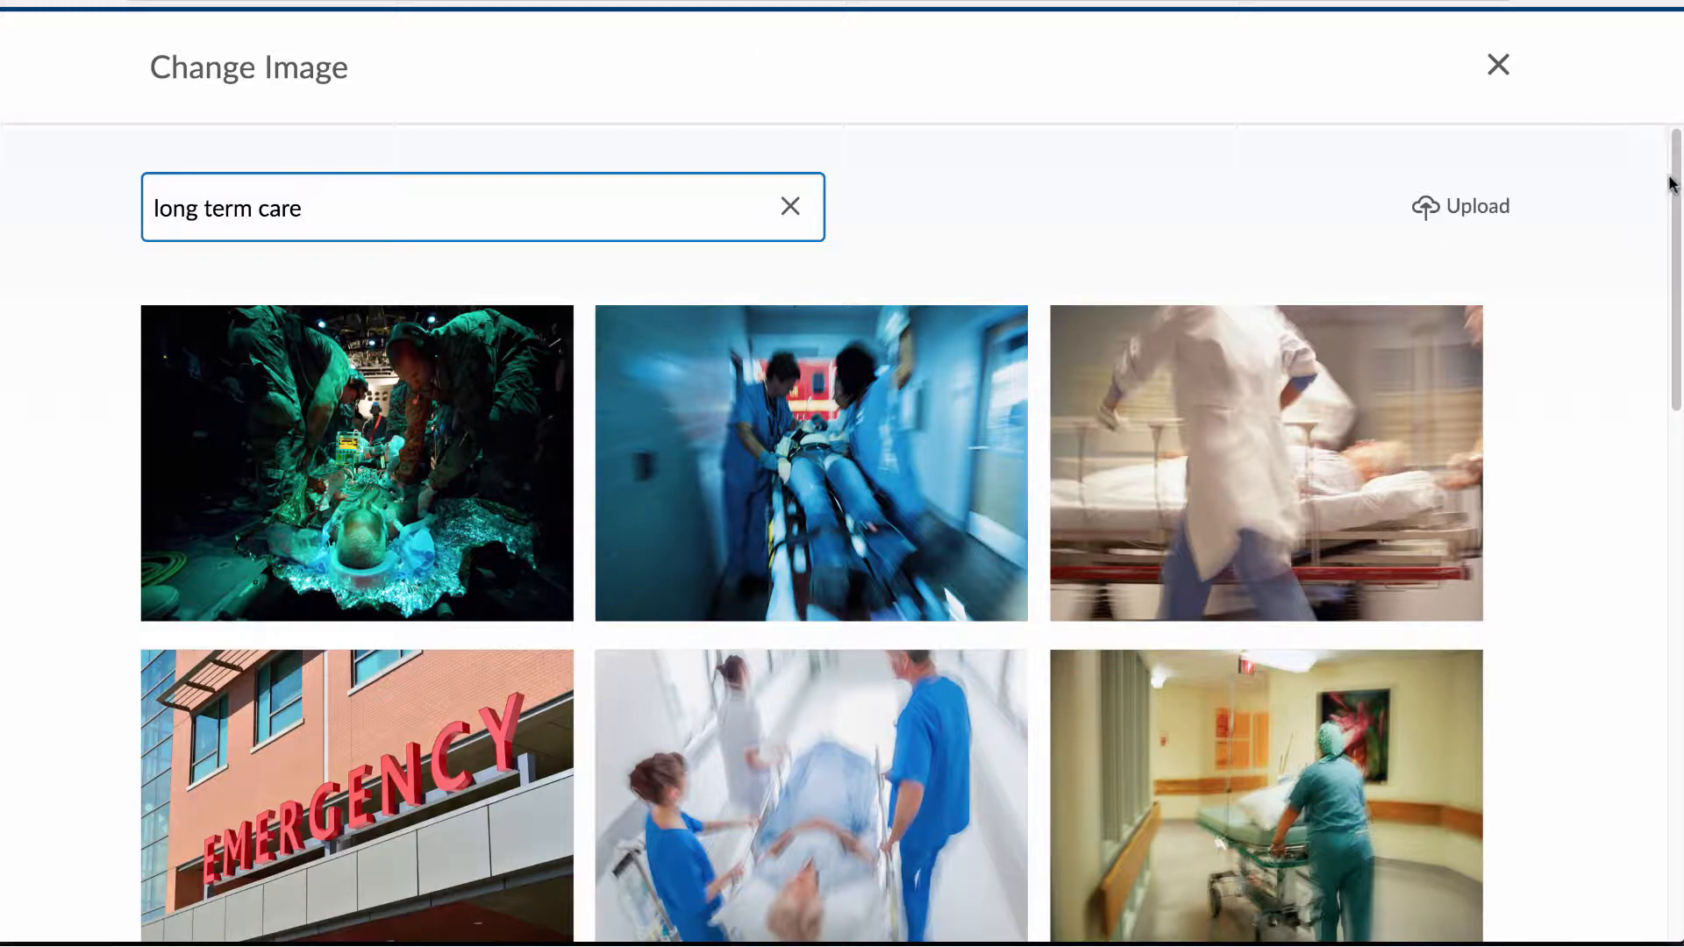
scroll("down", 3)
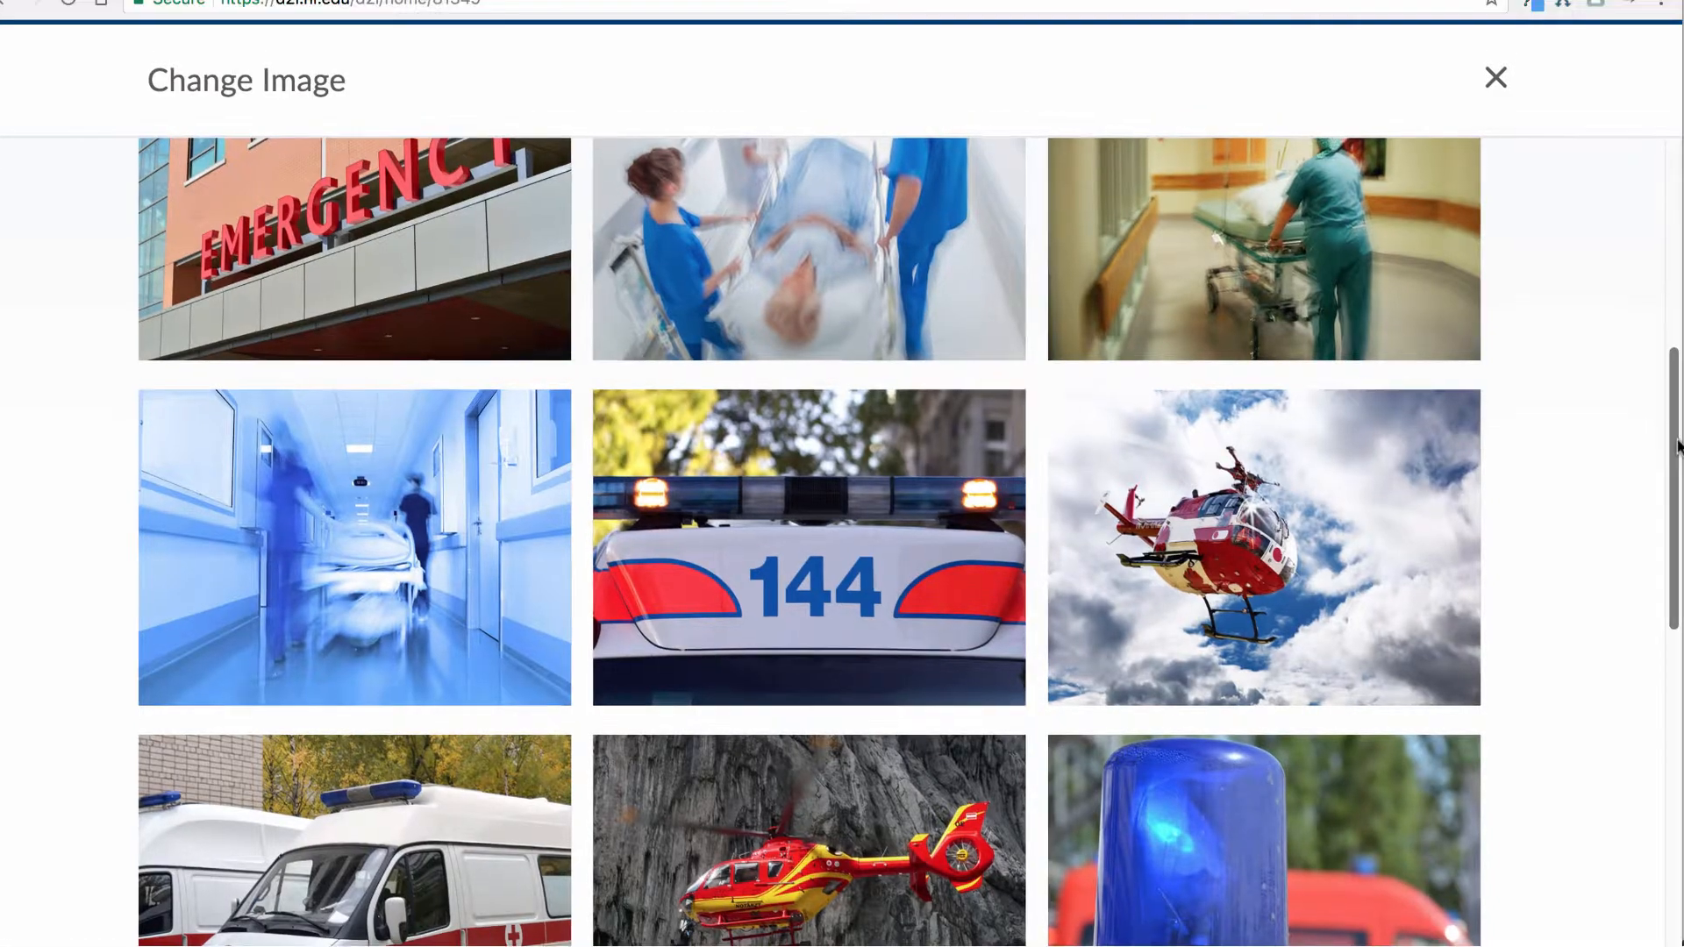
scroll("down", 3)
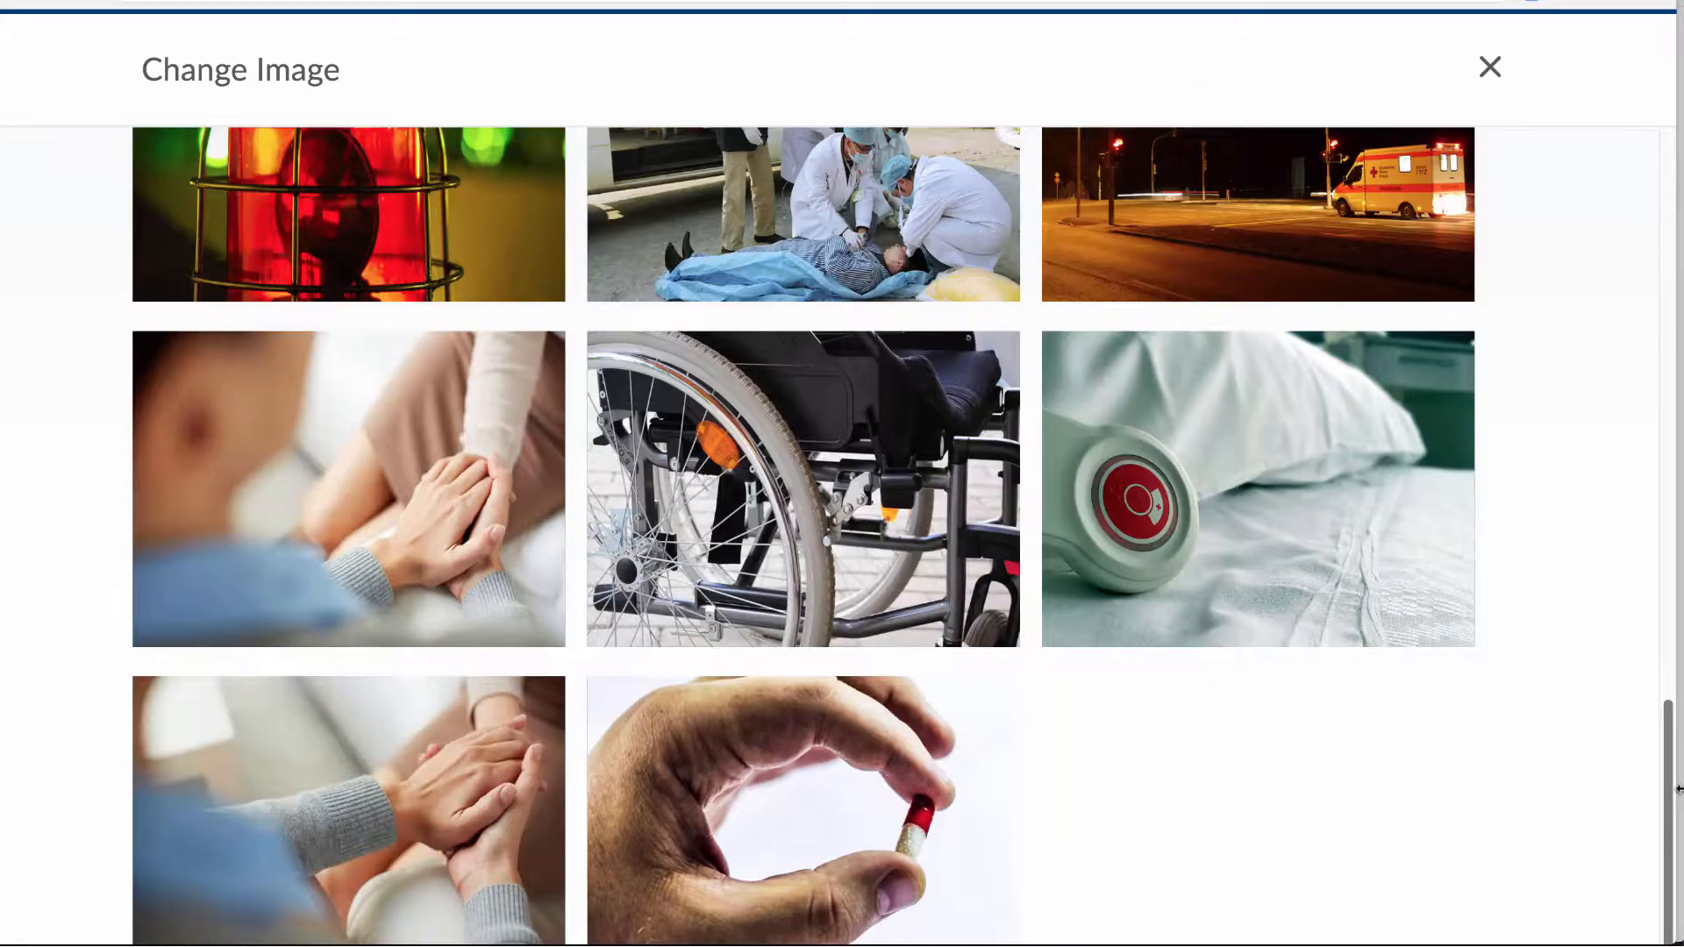
scroll("down", 3)
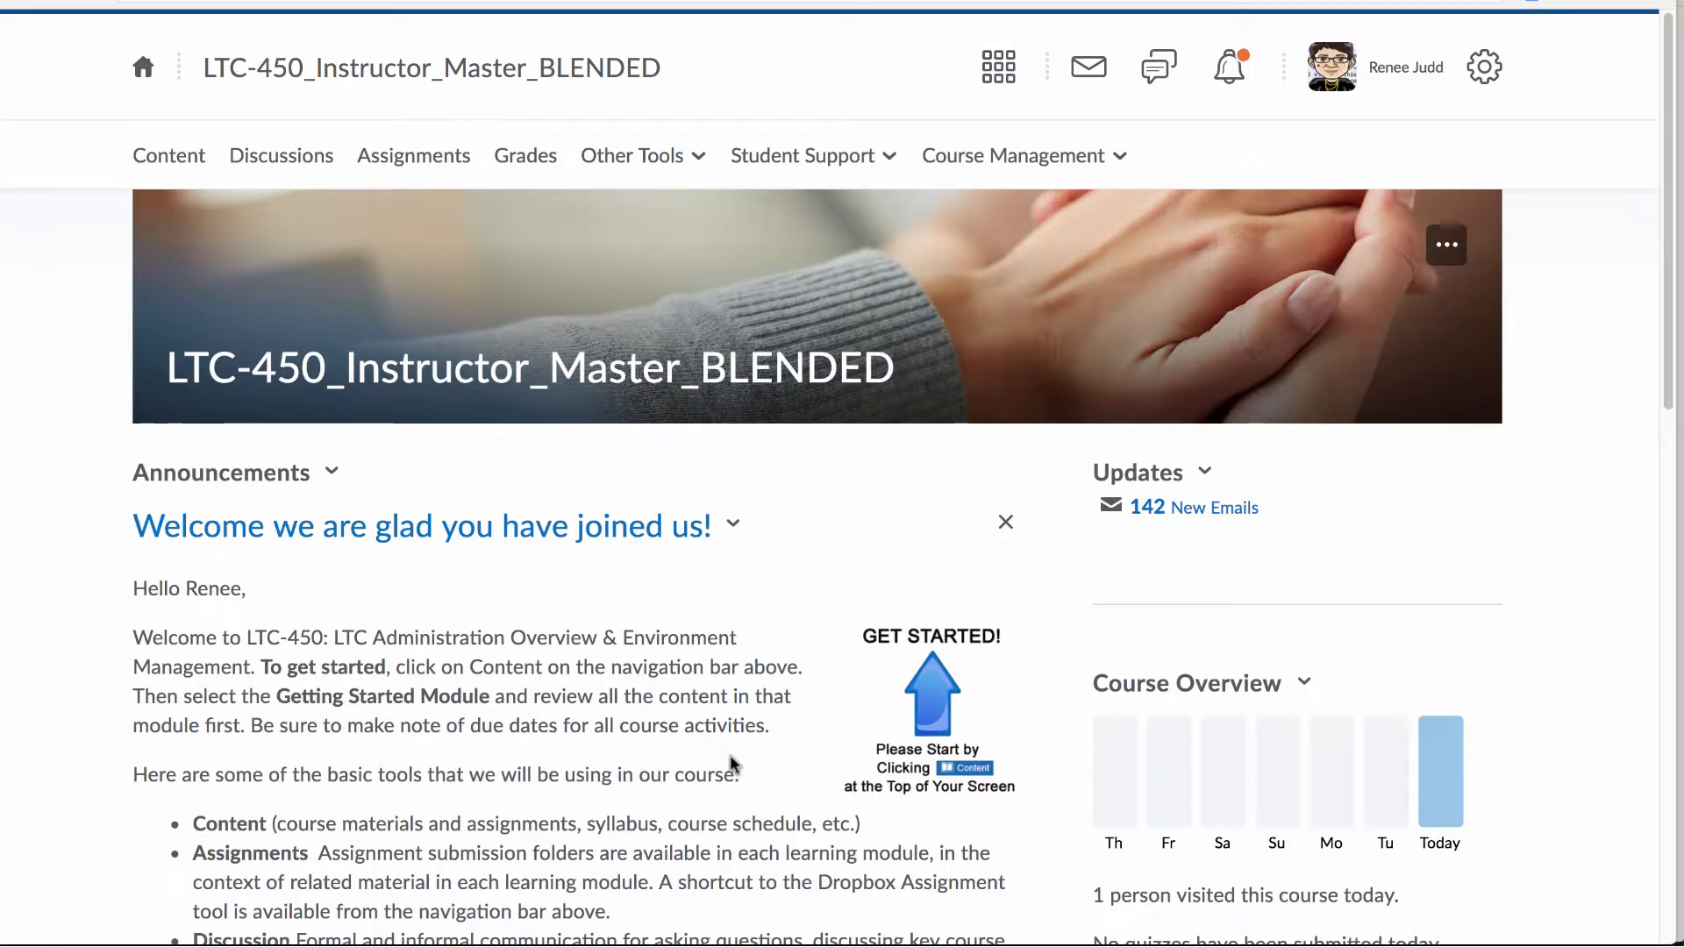
Pin LTC-450_Instructor_Master_BLENDED from the course selector list.
left_click(999, 67)
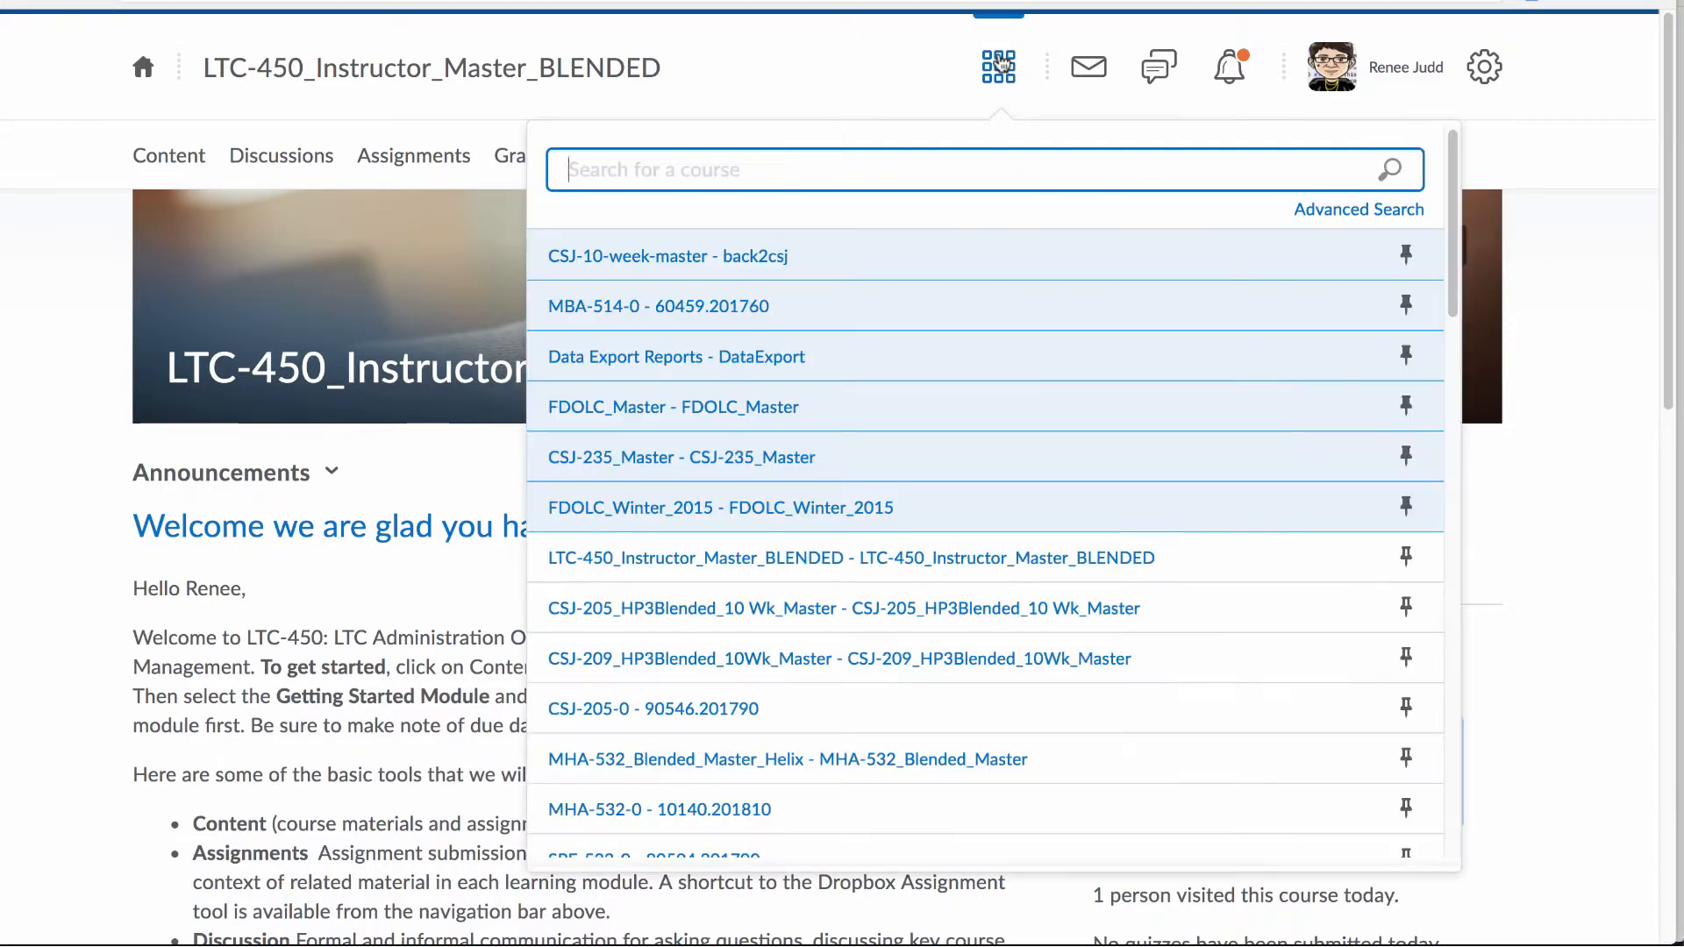
mouse_move(1405, 557)
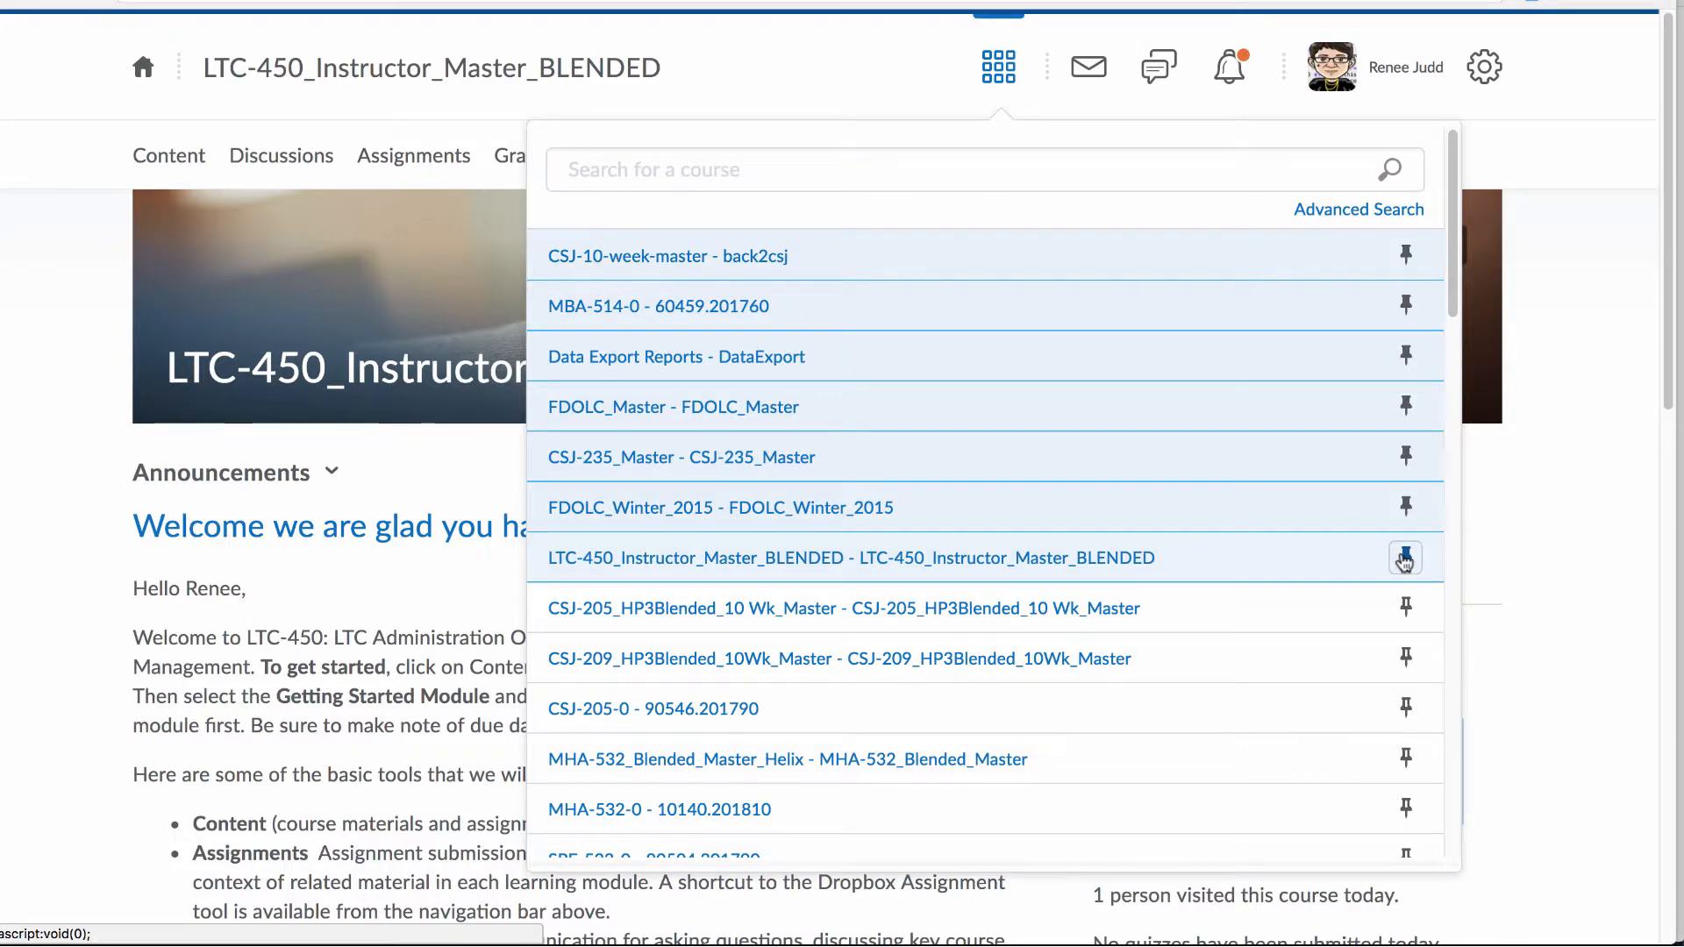
mouse_move(1407, 559)
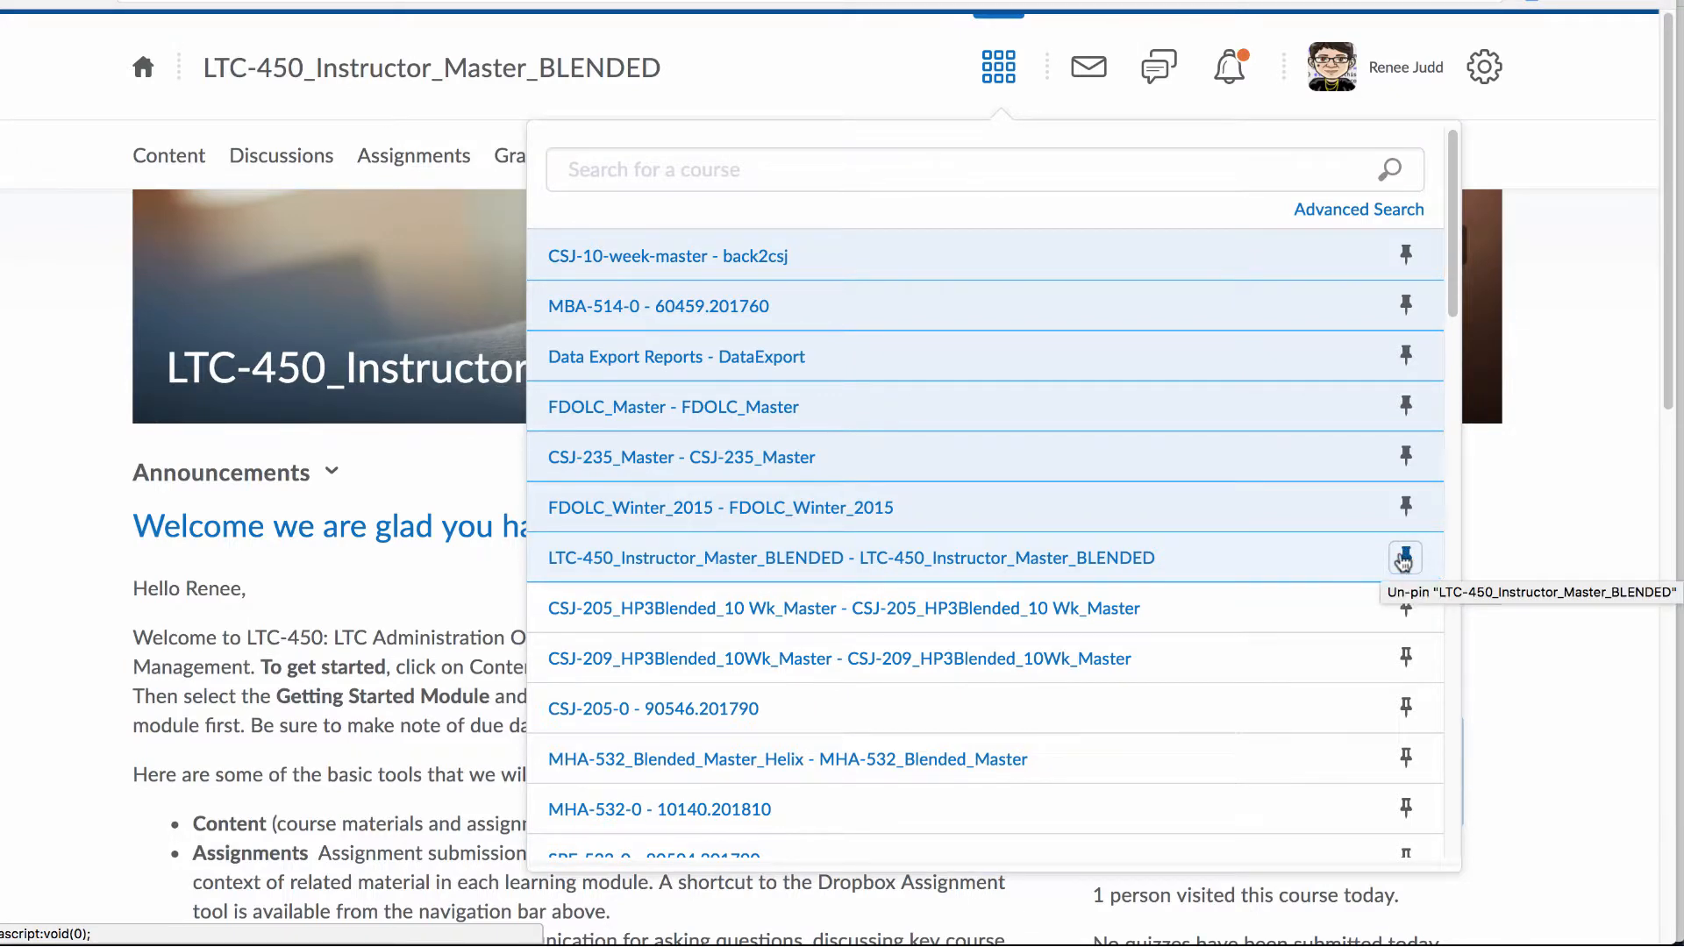
mouse_move(1405, 507)
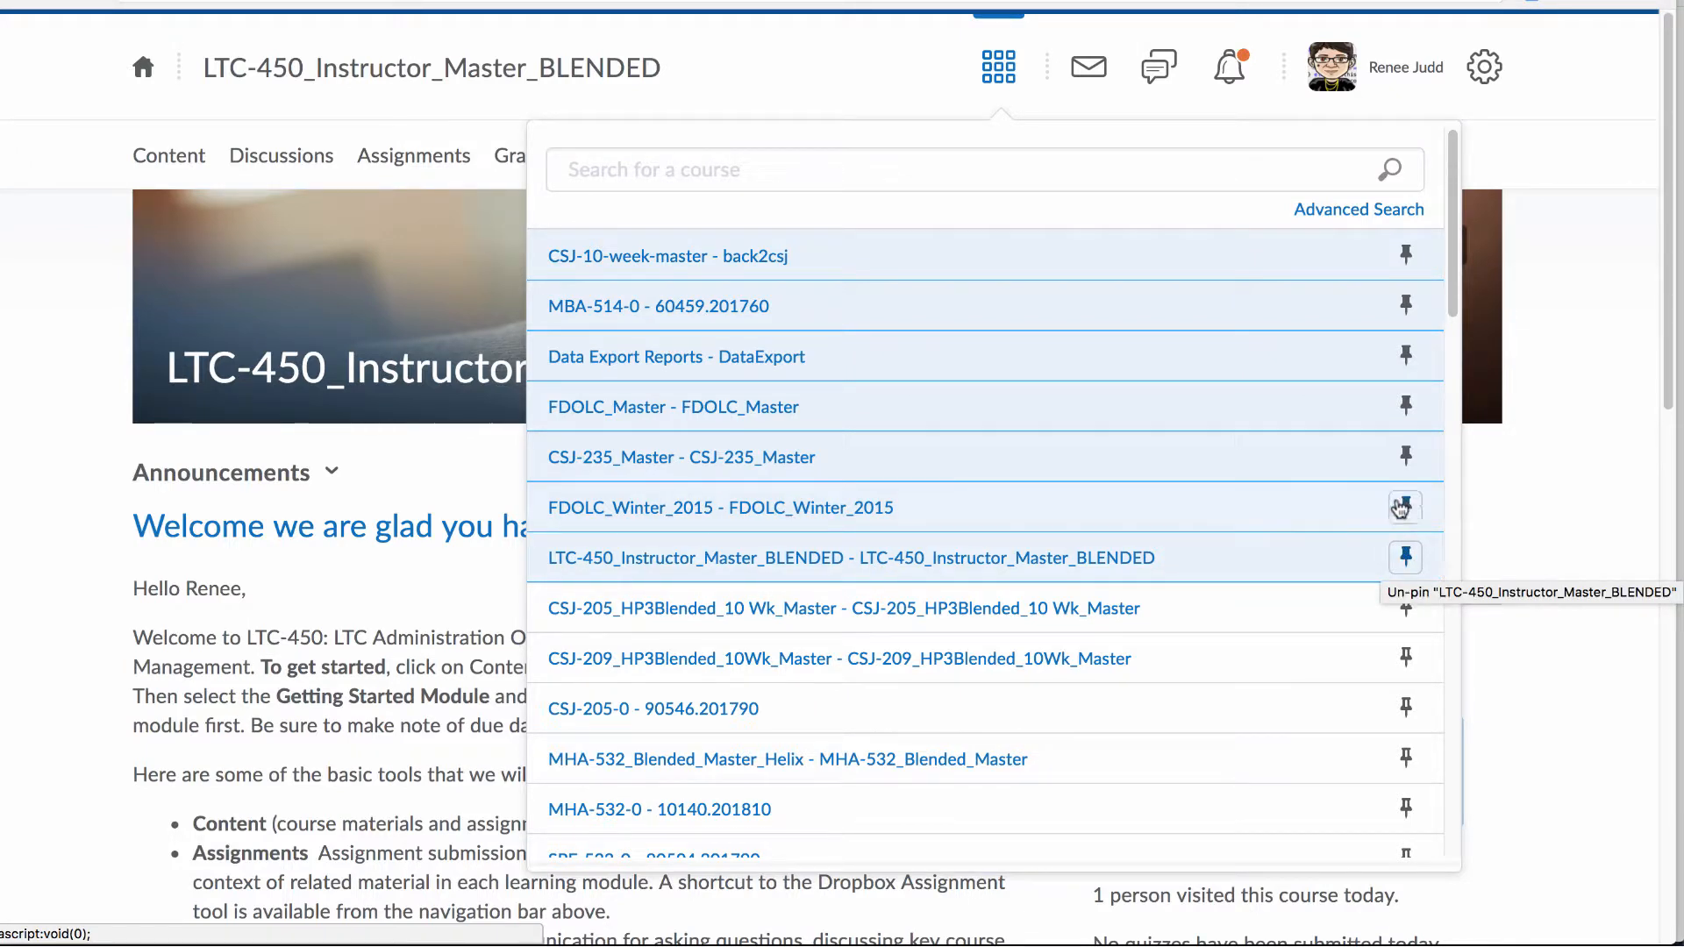
mouse_move(1407, 509)
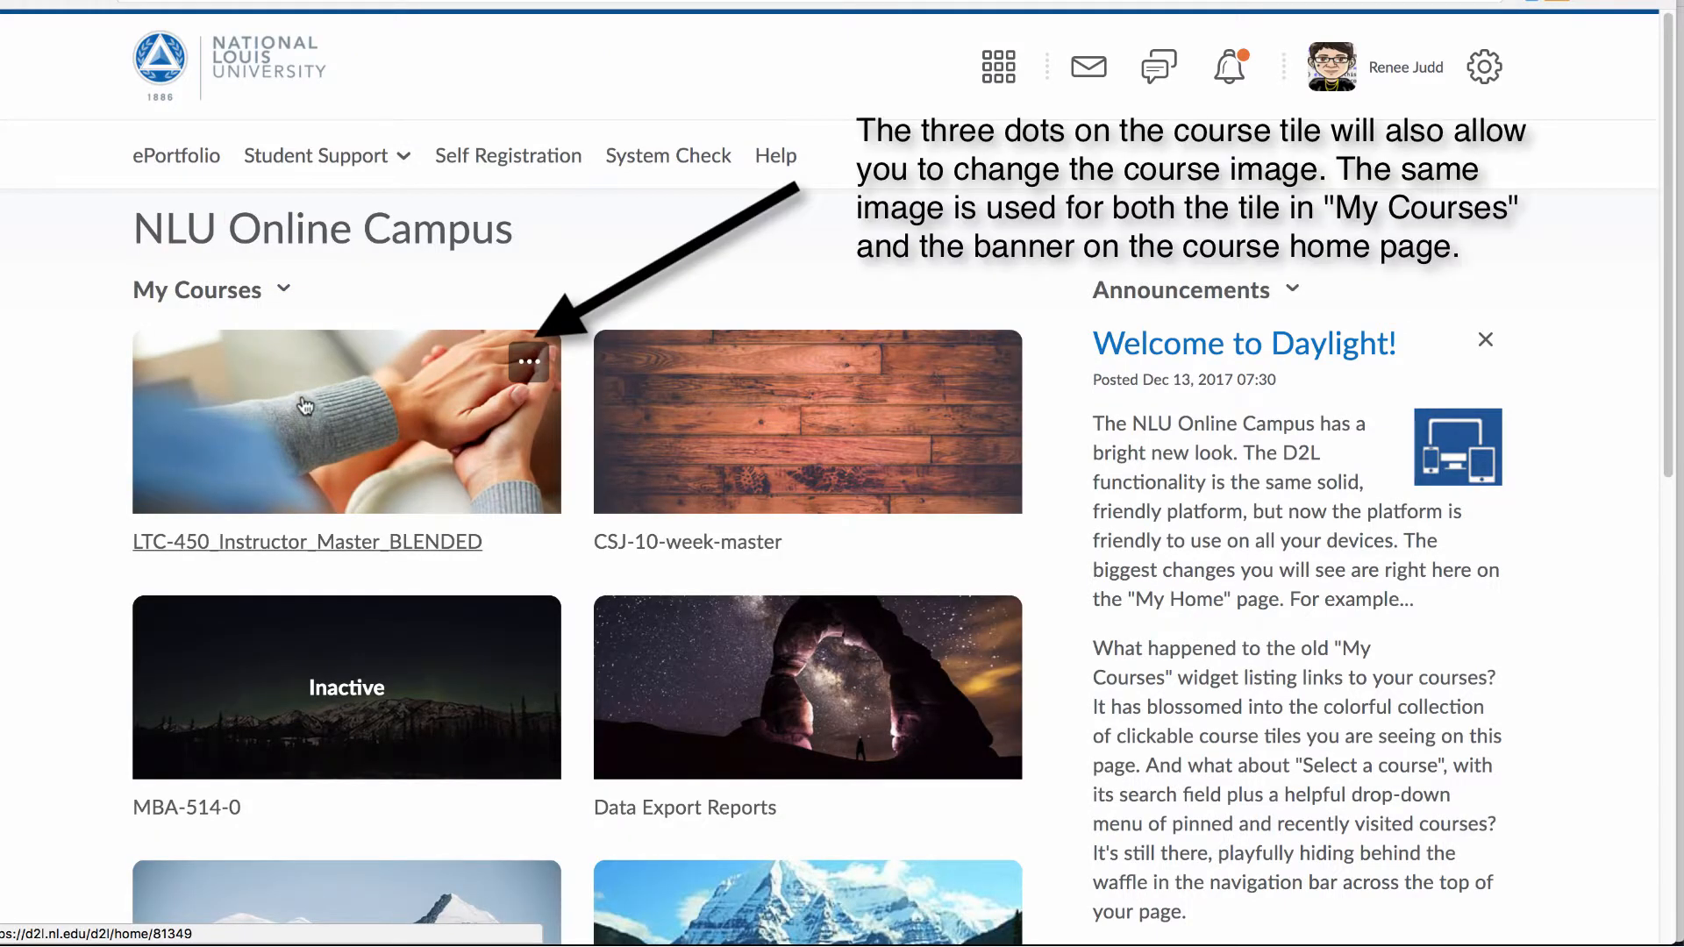
mouse_move(207, 423)
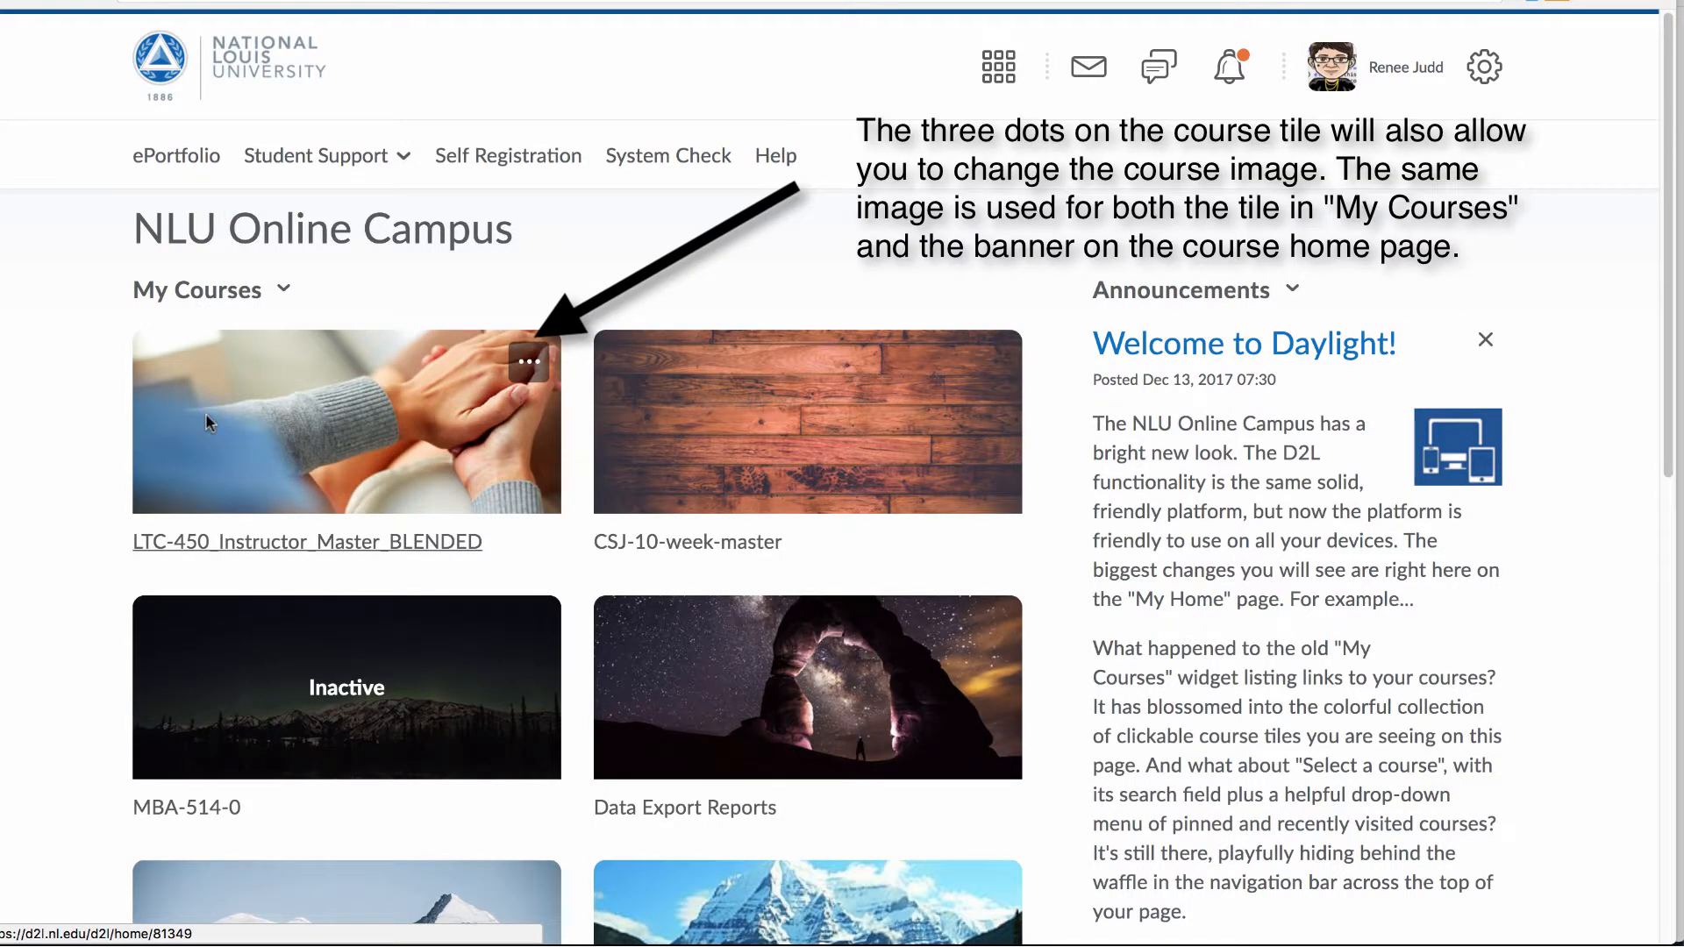
mouse_move(447, 484)
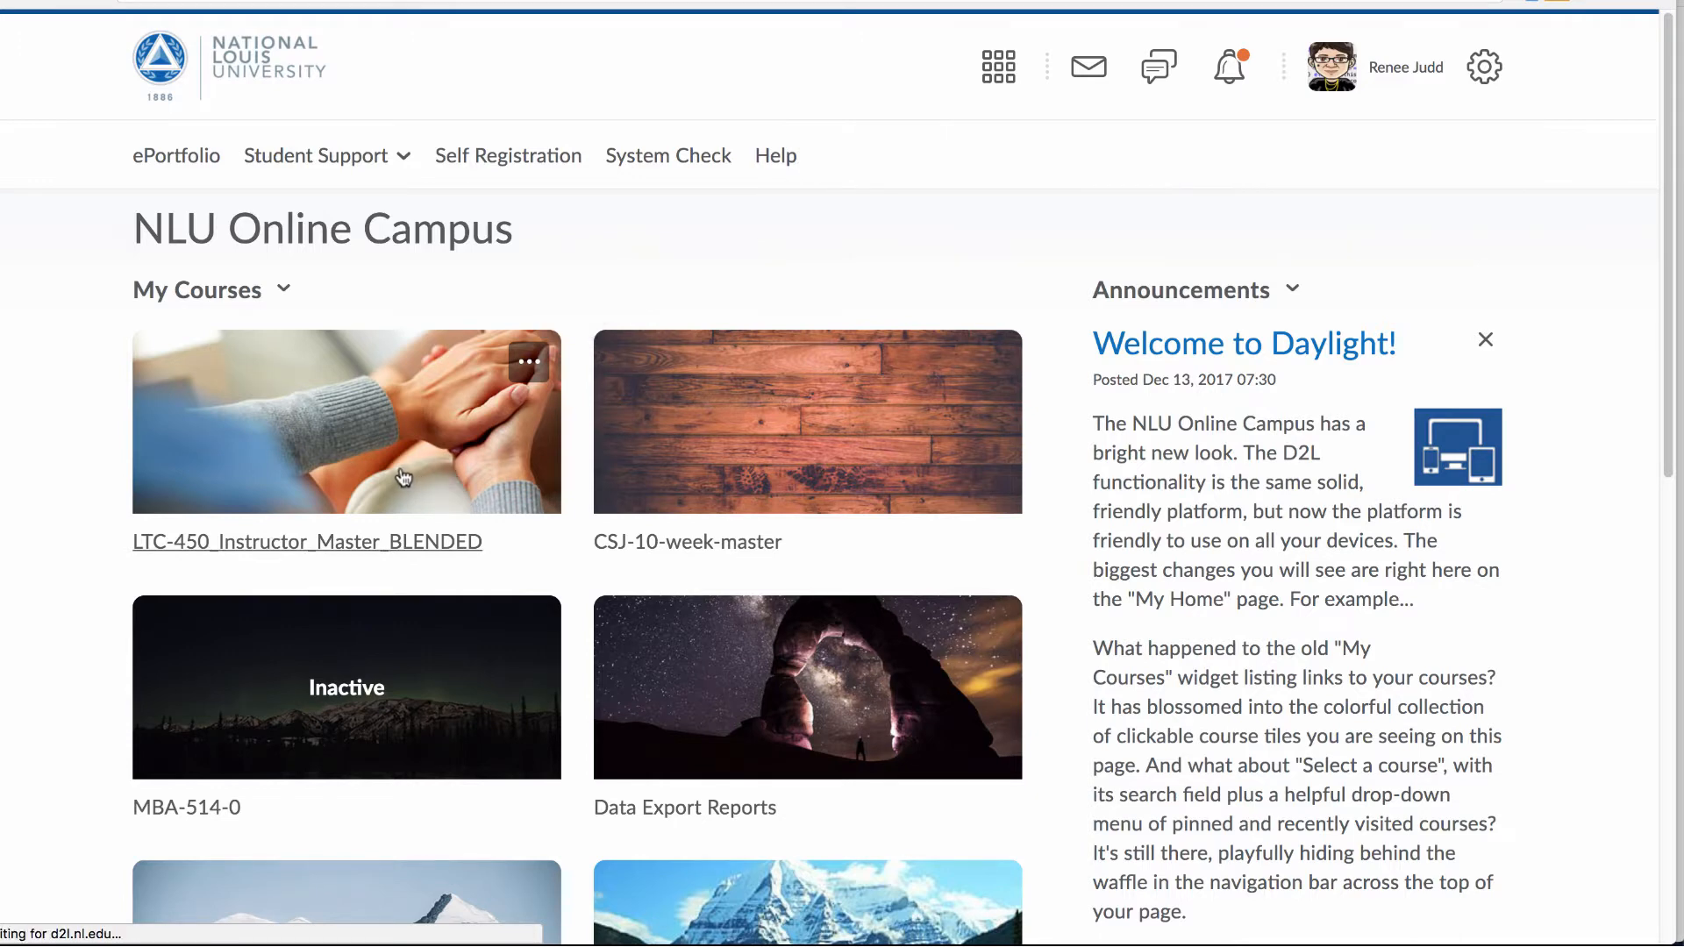
Reopen LTC-450 from its hands-image tile on My Home.
left_click(307, 540)
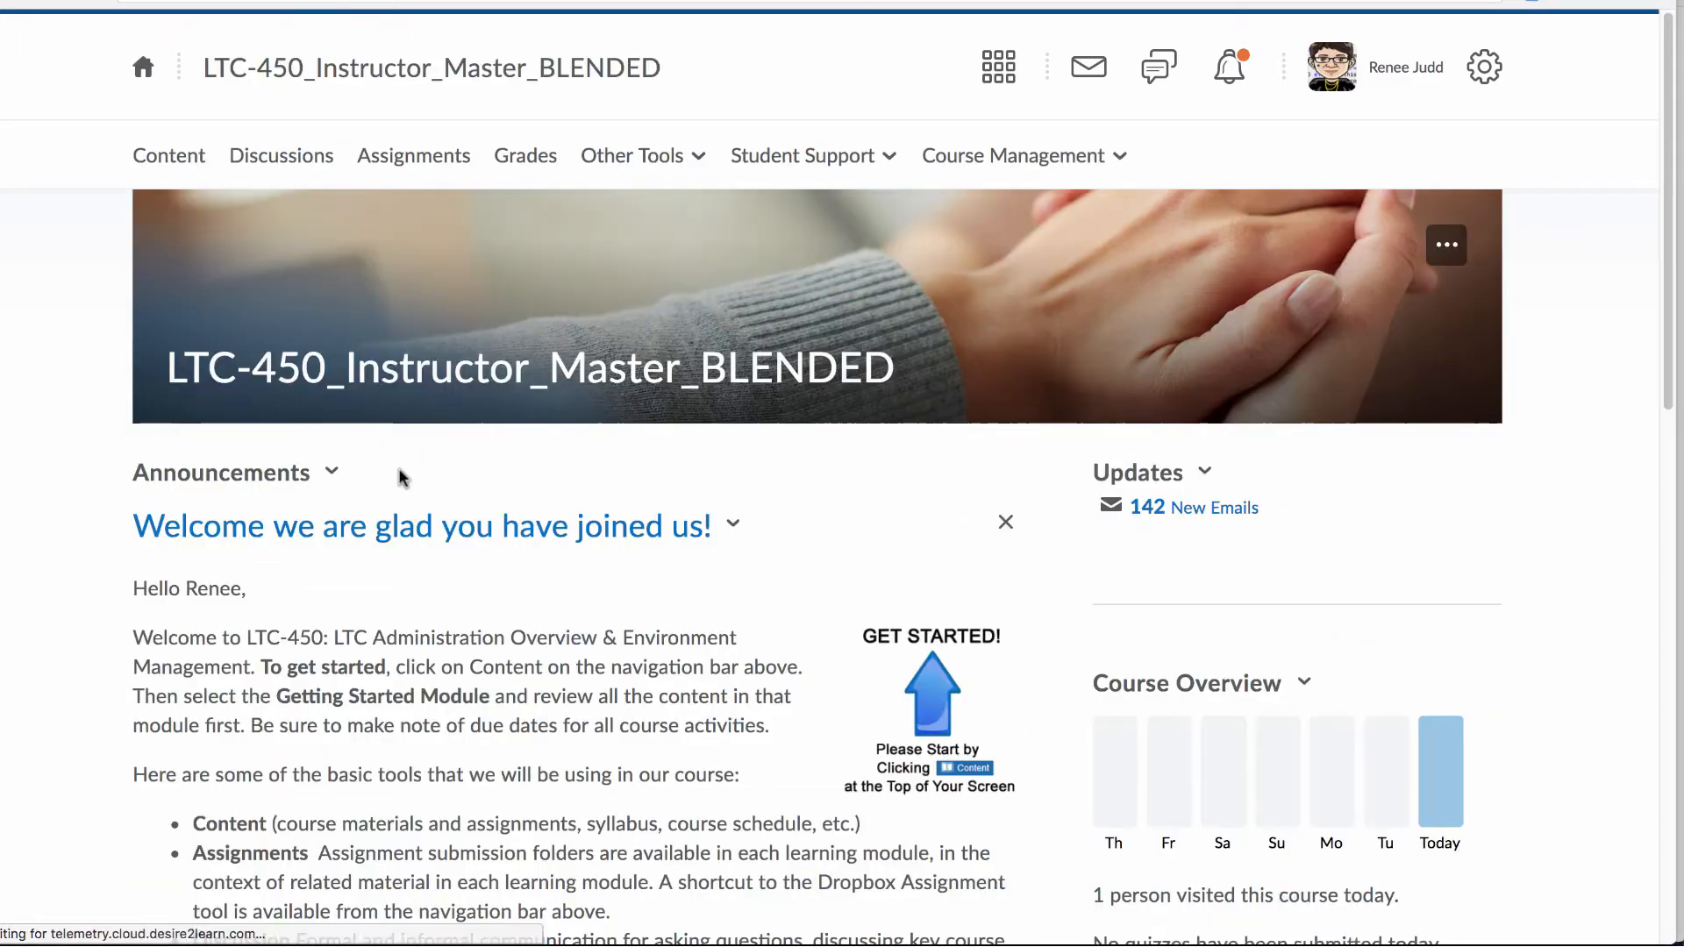